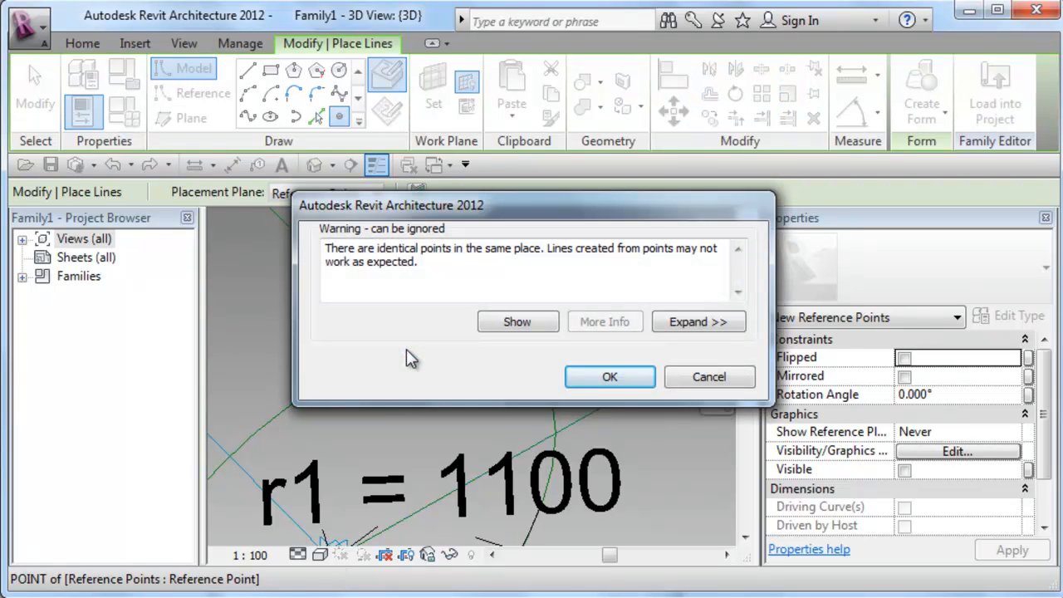
{"action": "mouse_move", "coordinate": [646, 416]}
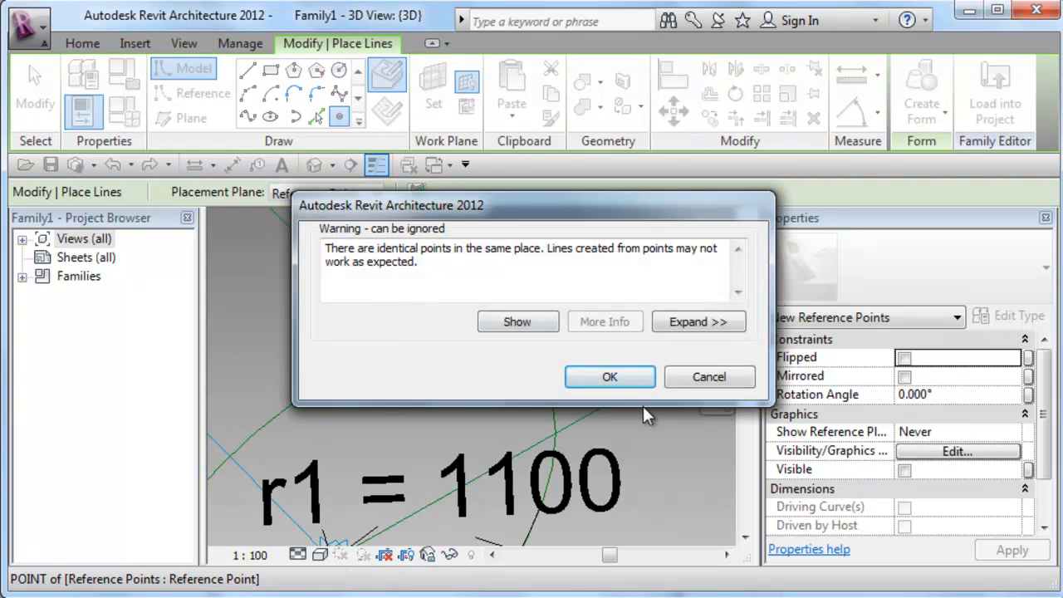
Step: Dismiss the identical-points warning, select the placed reference point and begin associating its Offset
{"action": "left_click", "coordinate": [610, 376]}
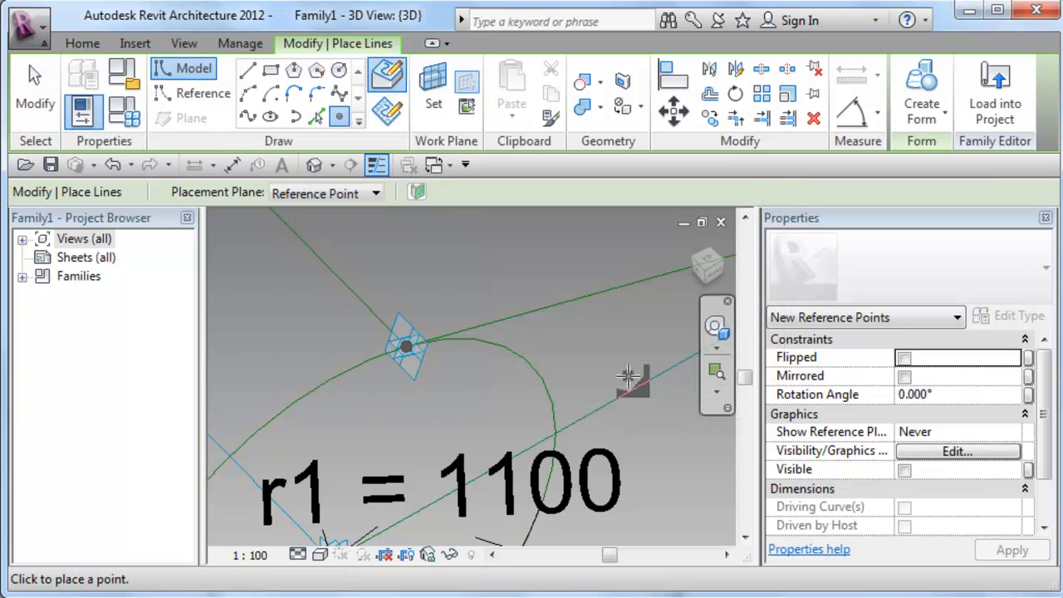
{"action": "left_click", "coordinate": [404, 346]}
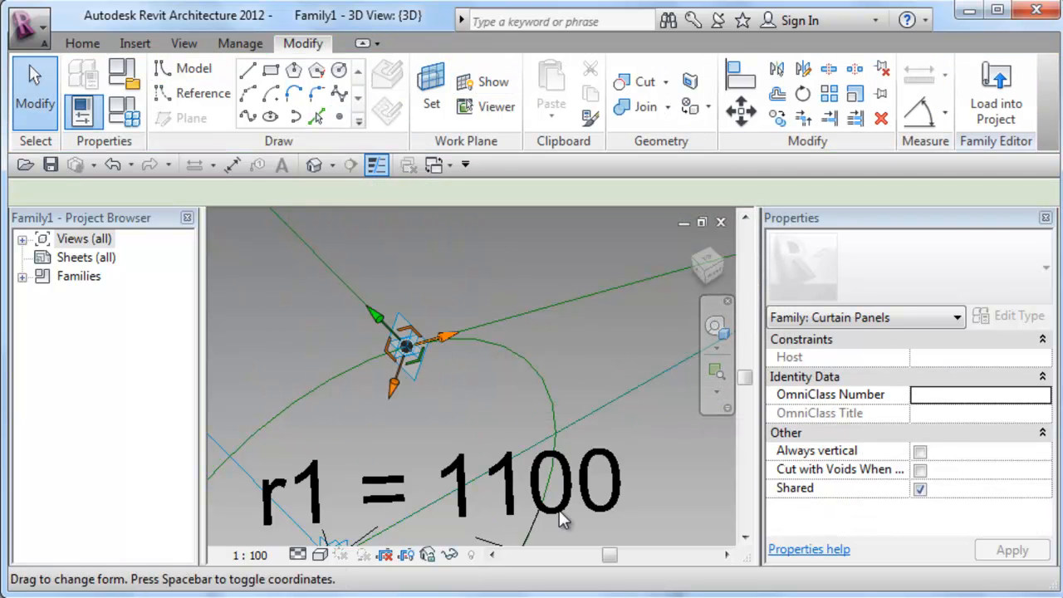
{"action": "left_click", "coordinate": [407, 345]}
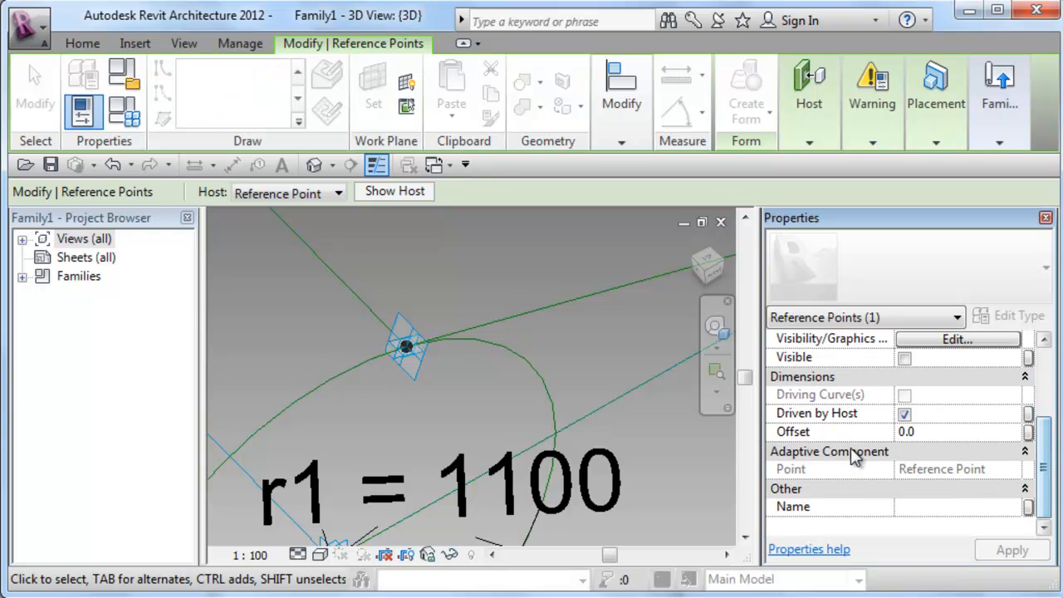
{"action": "left_click", "coordinate": [1024, 427]}
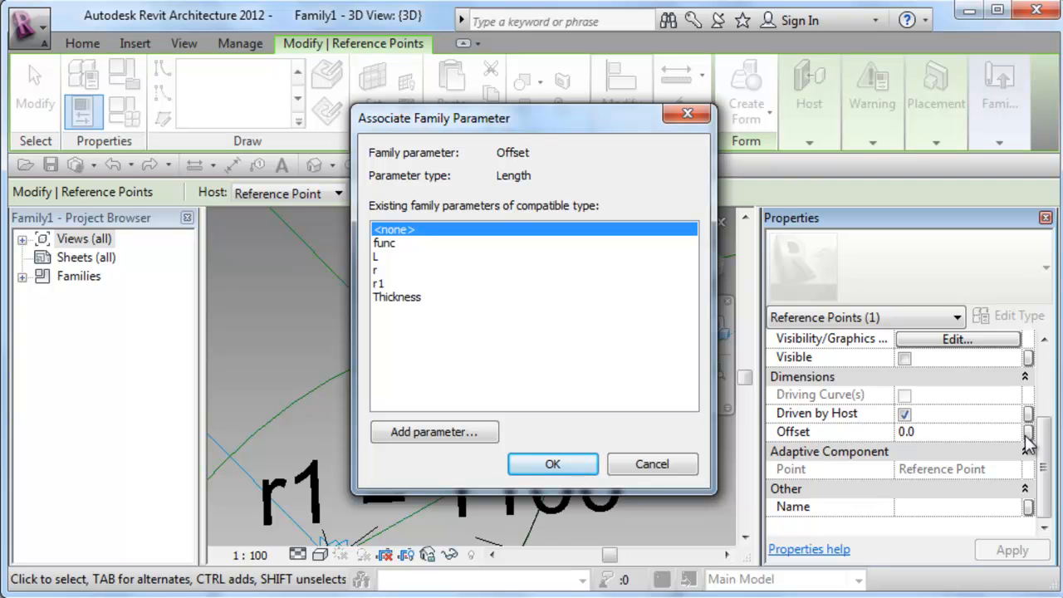
Step: Link the point's Offset to a new 'Offset' family parameter grouped under Data
{"action": "left_click", "coordinate": [434, 432]}
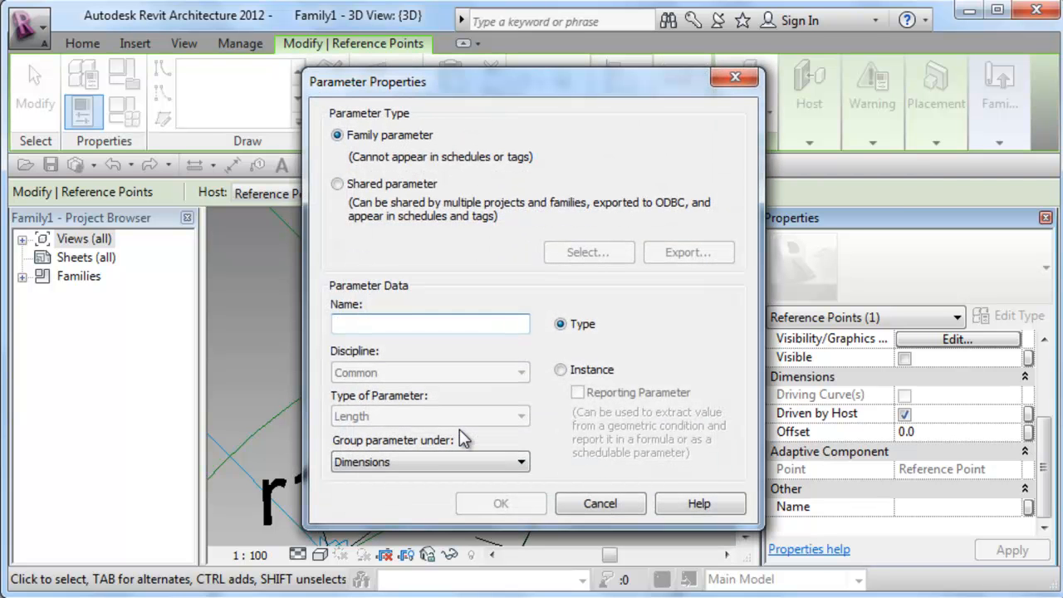
{"action": "type", "text": "Ofse"}
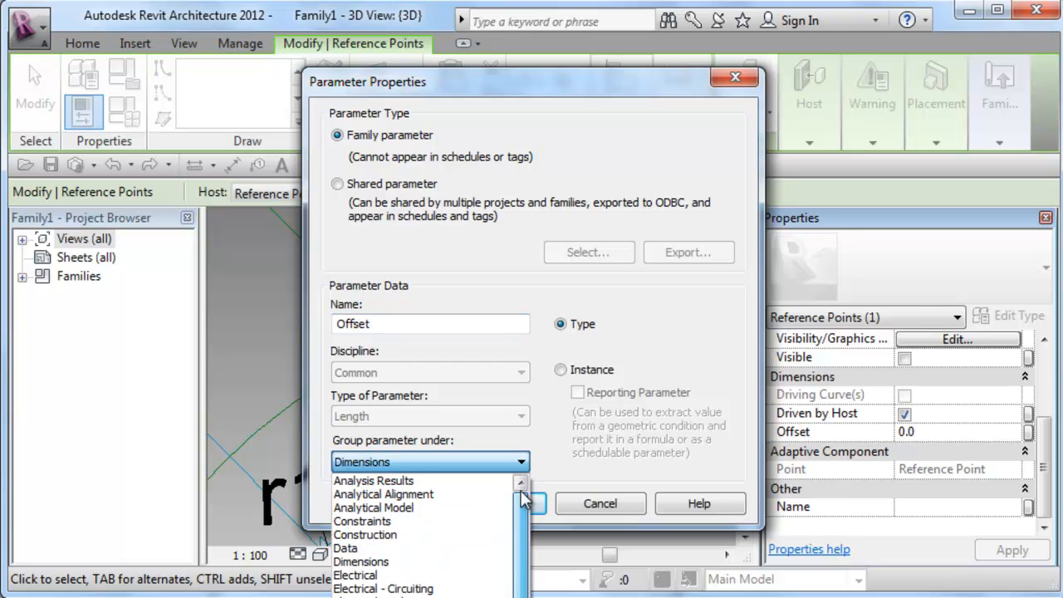
{"action": "left_click", "coordinate": [345, 547]}
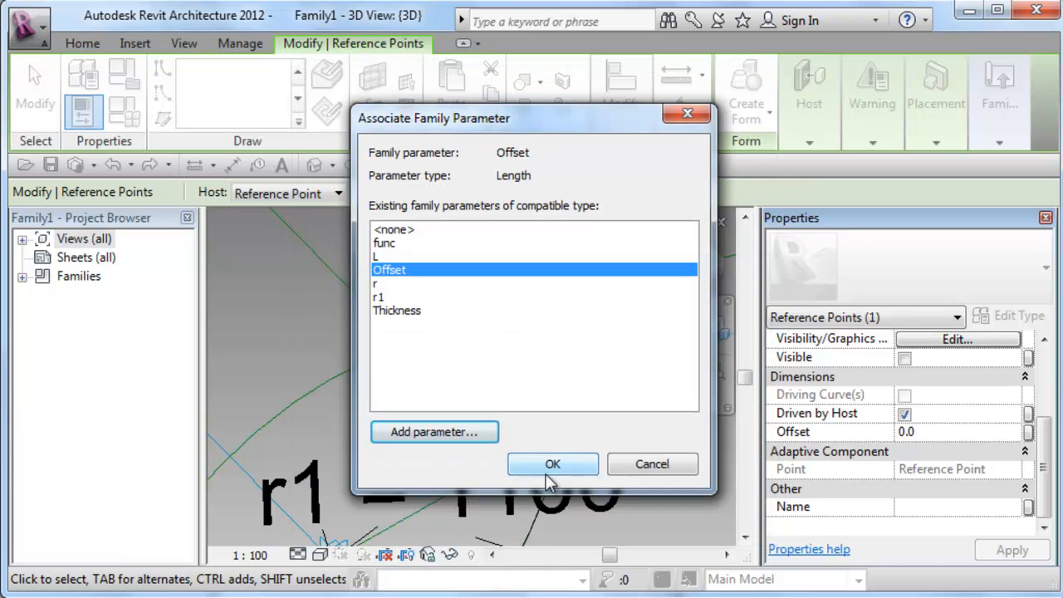
{"action": "left_click", "coordinate": [553, 465]}
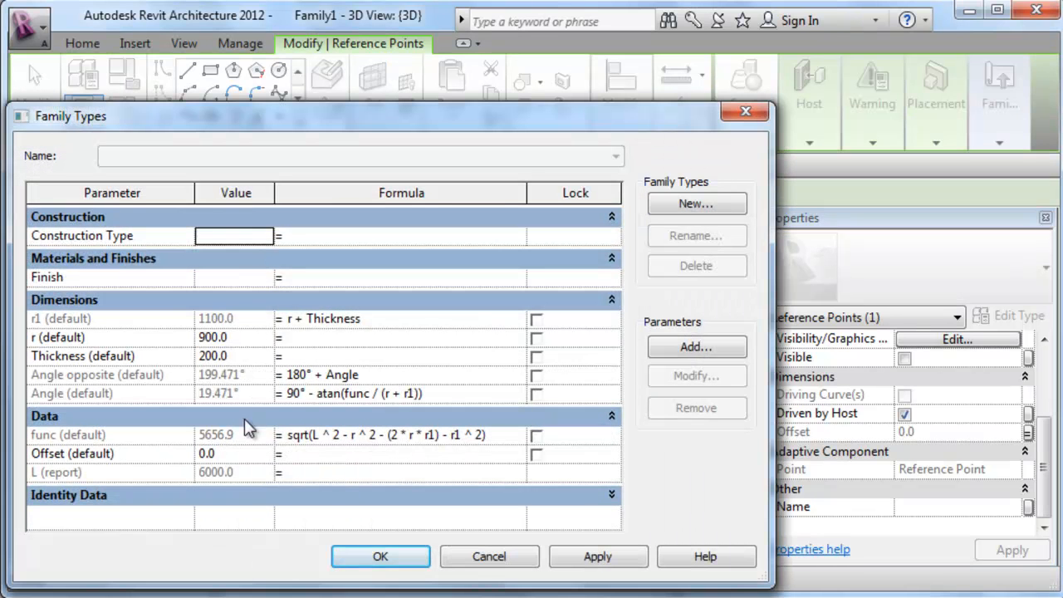
Step: Enter 100 as the Offset parameter value in Family Types
{"action": "left_click", "coordinate": [214, 453]}
{"action": "type", "text": "100"}
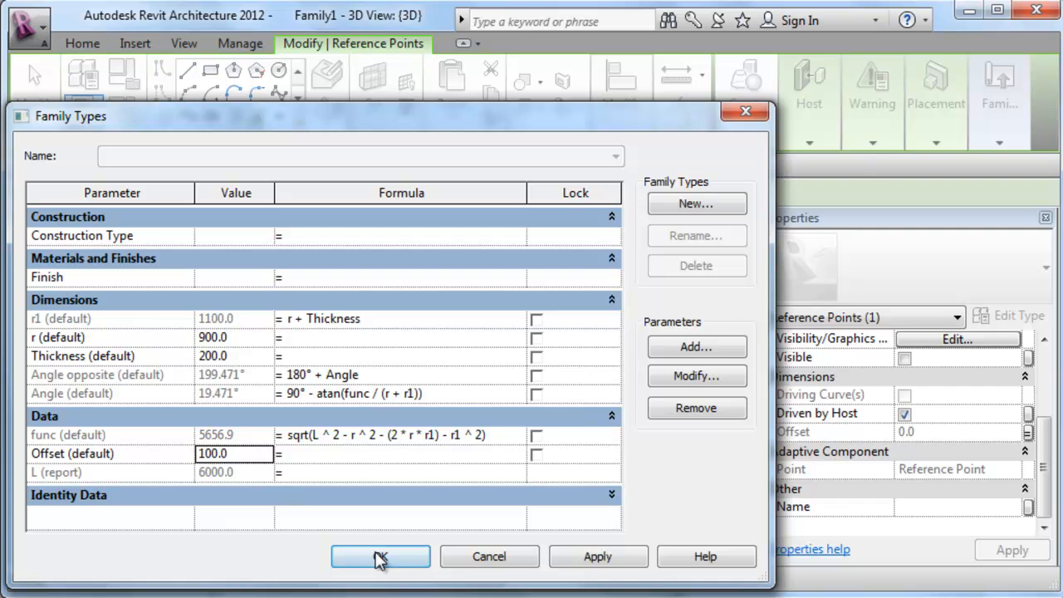
{"action": "left_click", "coordinate": [379, 556]}
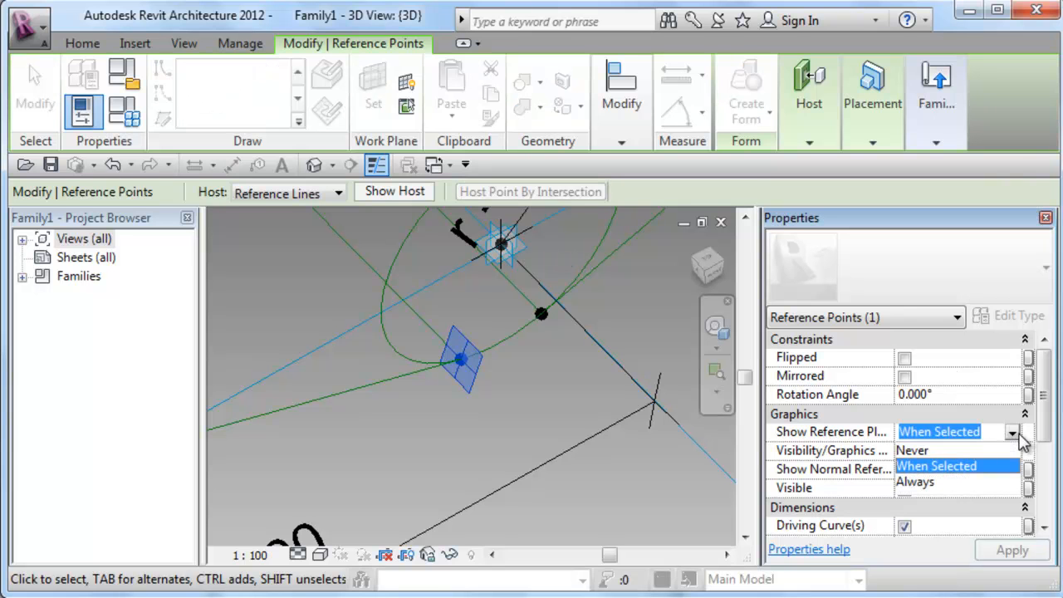
Step: Show the point's reference planes always, then place and select a second point on it
{"action": "left_click", "coordinate": [937, 478]}
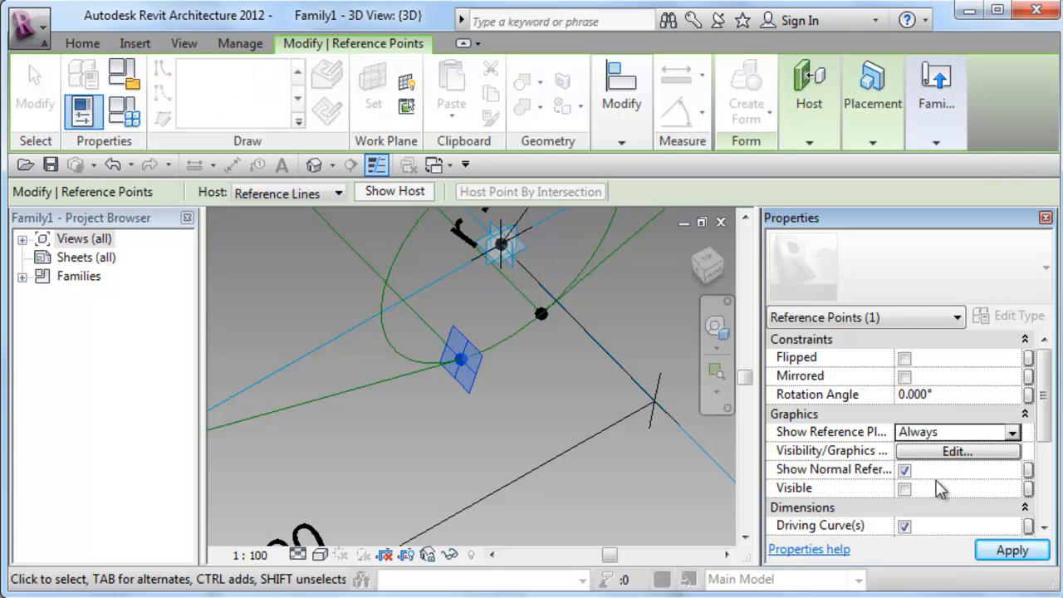
{"action": "left_click", "coordinate": [905, 470]}
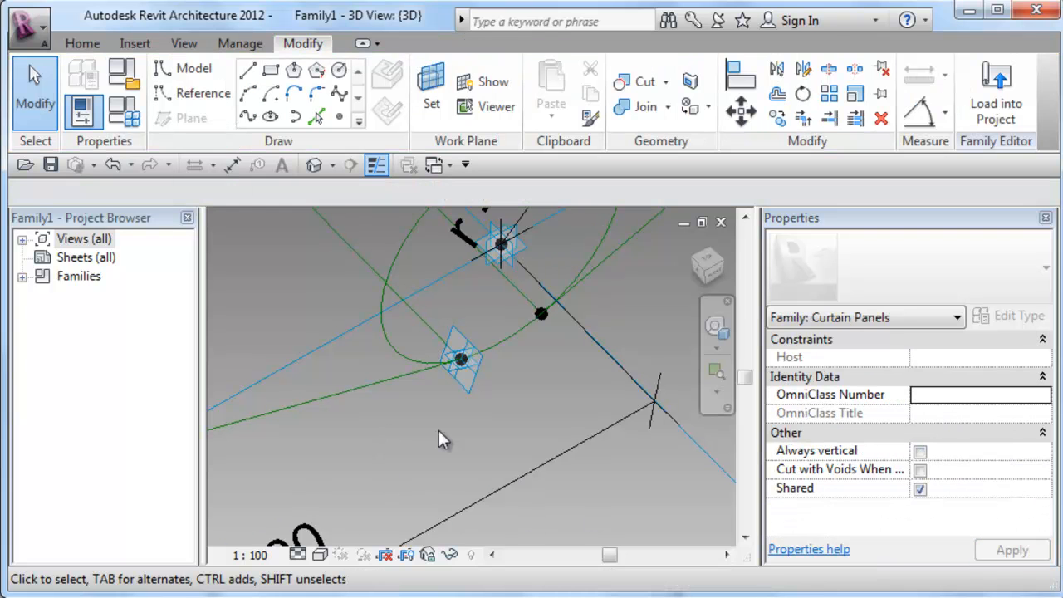
{"action": "mouse_move", "coordinate": [339, 117]}
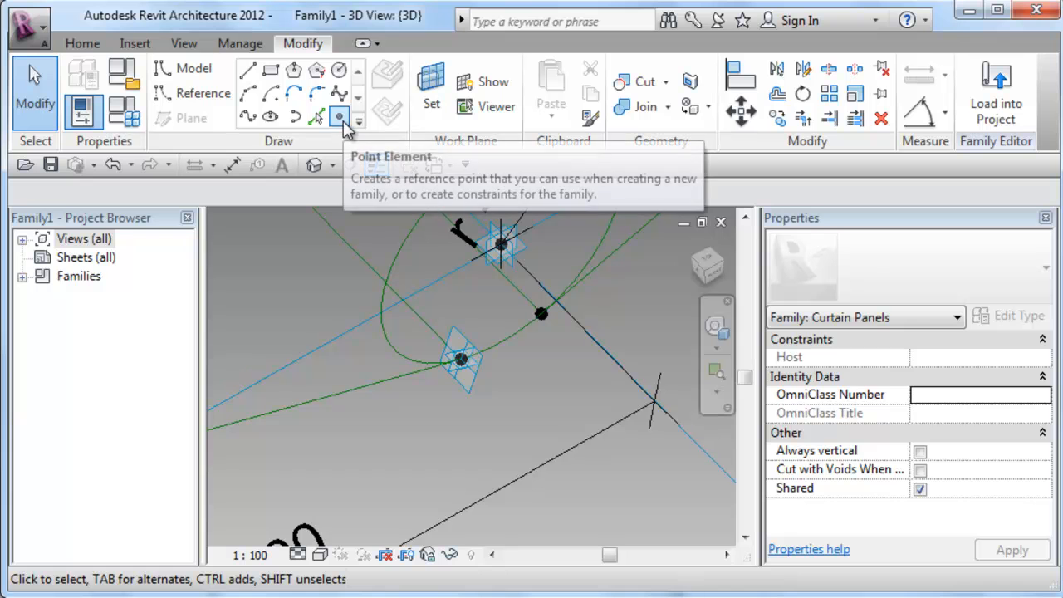
{"action": "left_click", "coordinate": [339, 117]}
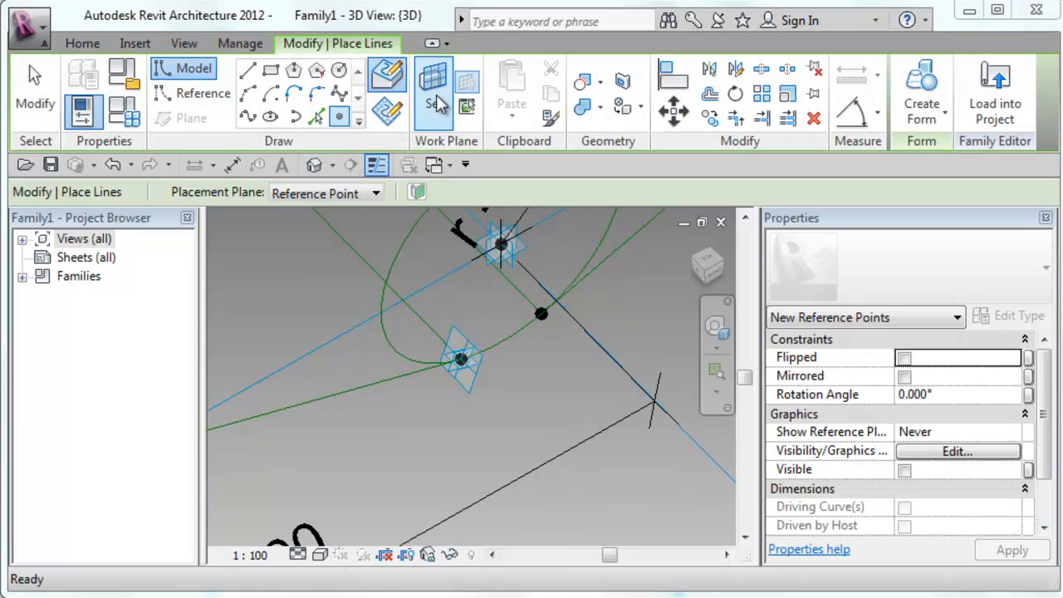
{"action": "left_click", "coordinate": [457, 362]}
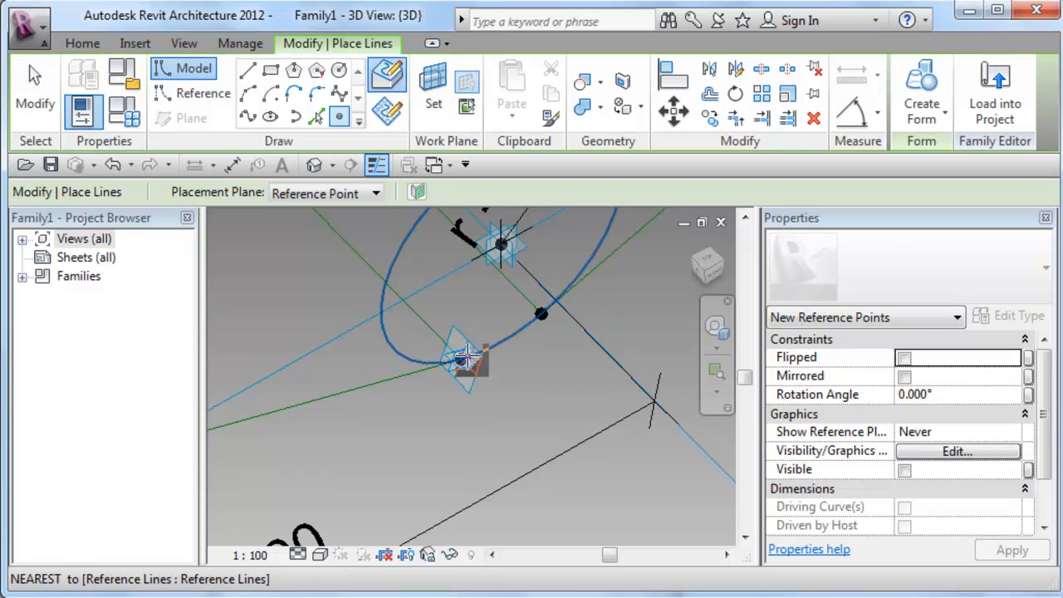
{"action": "left_click", "coordinate": [465, 357]}
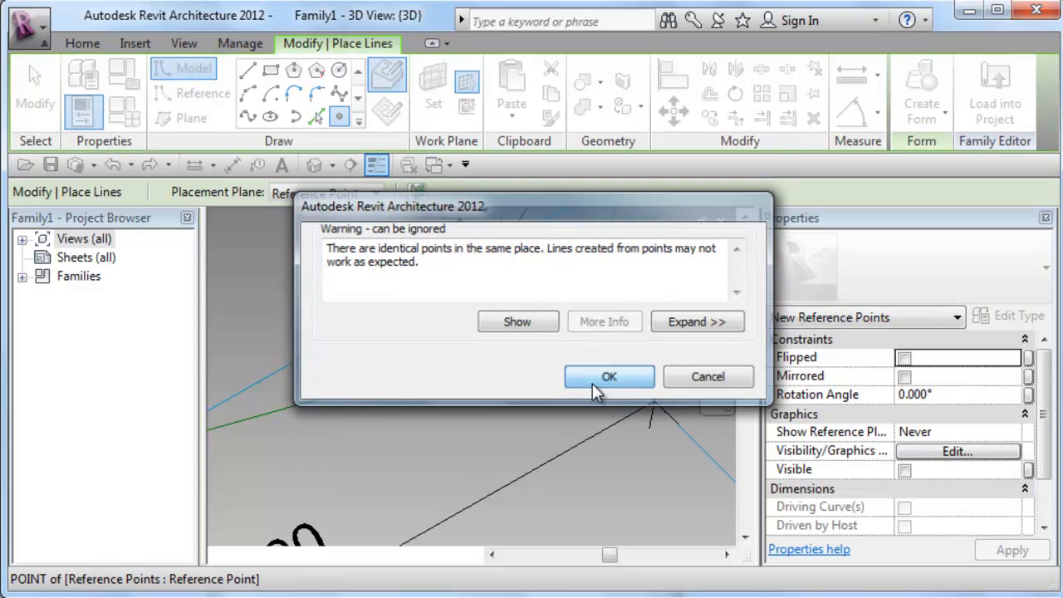
{"action": "left_click", "coordinate": [609, 376]}
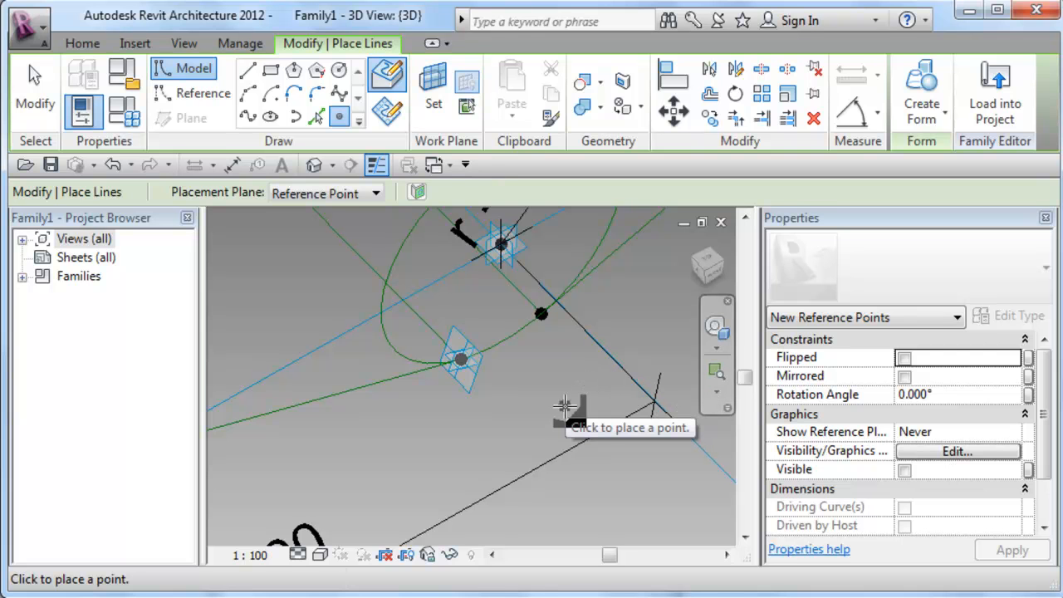
{"action": "left_click", "coordinate": [458, 359]}
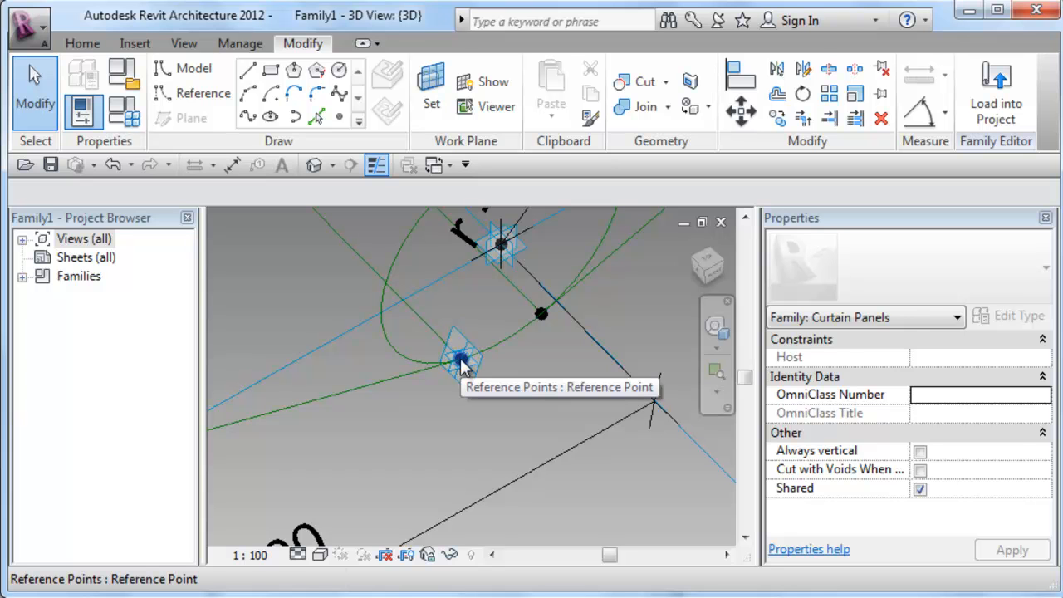
{"action": "left_click", "coordinate": [457, 364]}
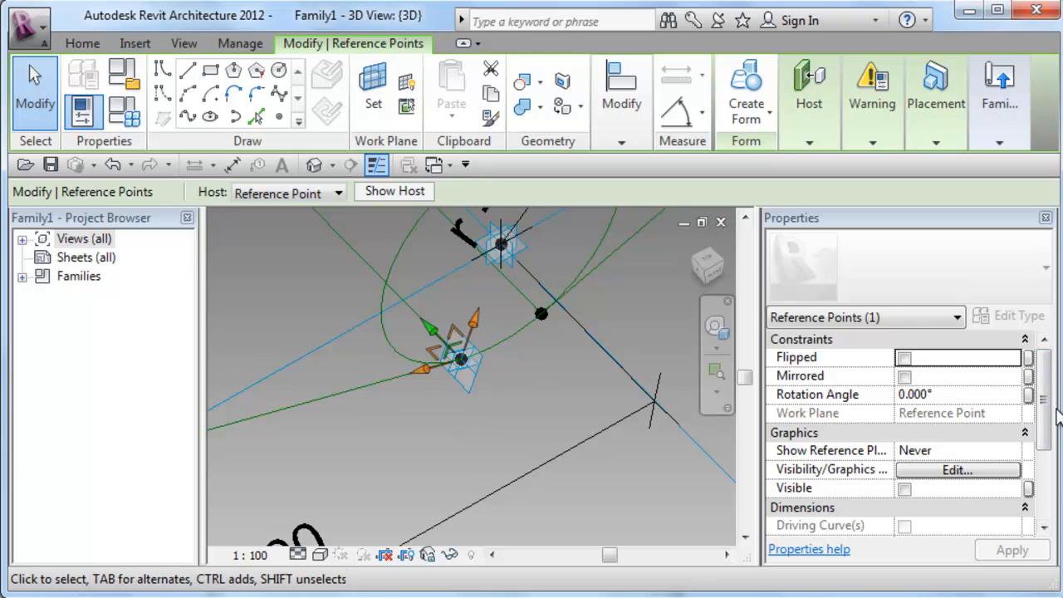
Step: Link the hosted point's Offset to a new 'Offset neg' family parameter
{"action": "scroll", "scroll_direction": "down", "scroll_amount": 3}
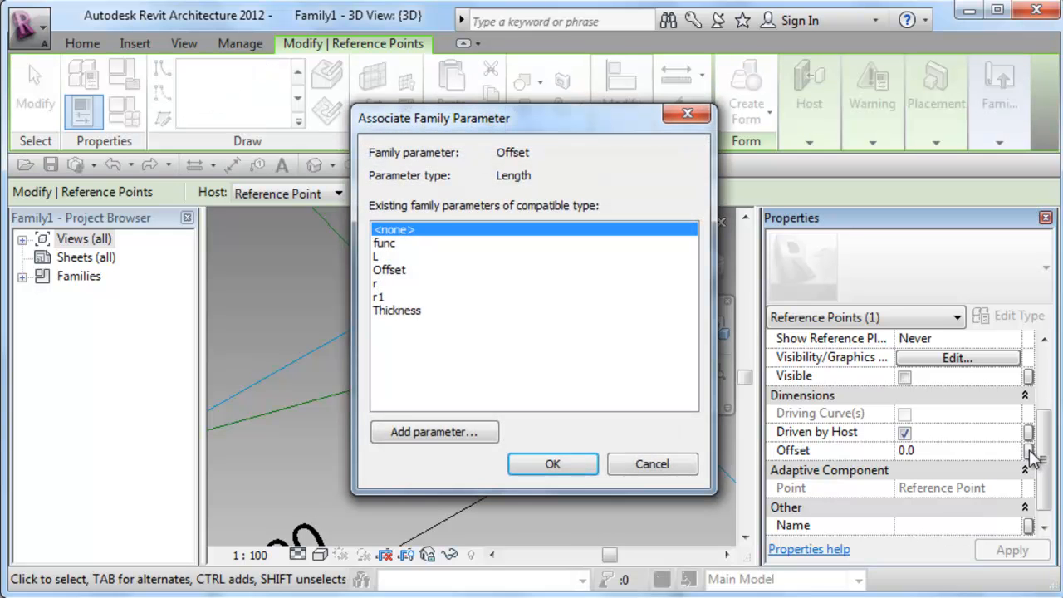
{"action": "left_click", "coordinate": [434, 432]}
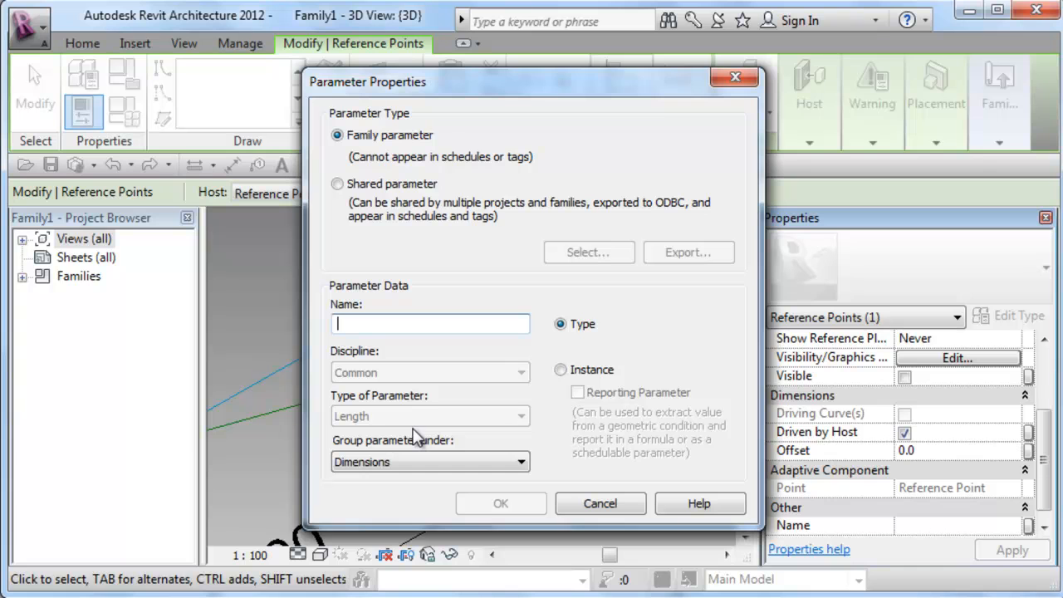
{"action": "type", "text": "Offset"}
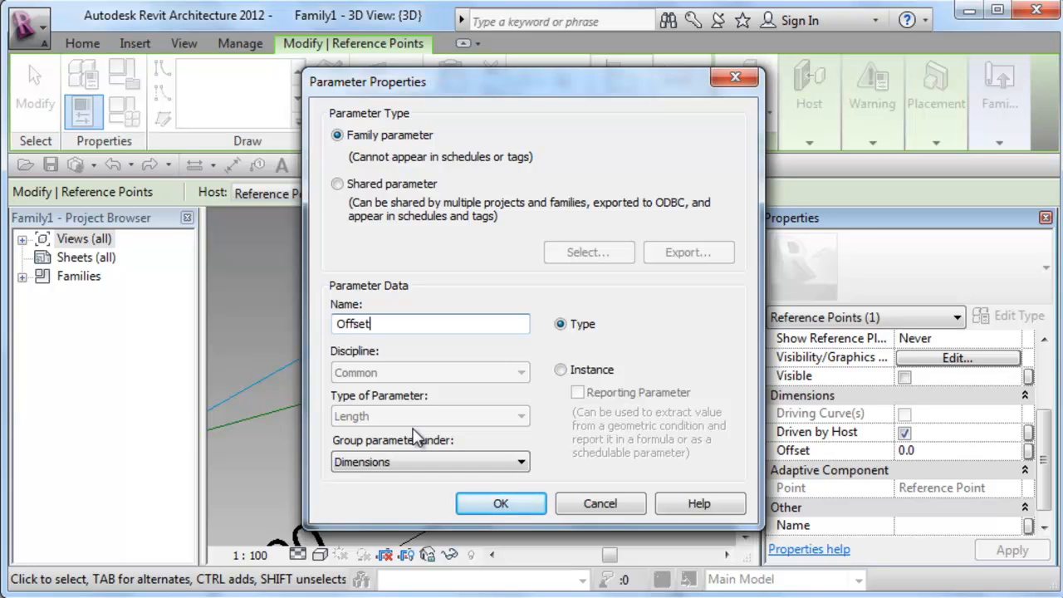
{"action": "type", "text": "neg"}
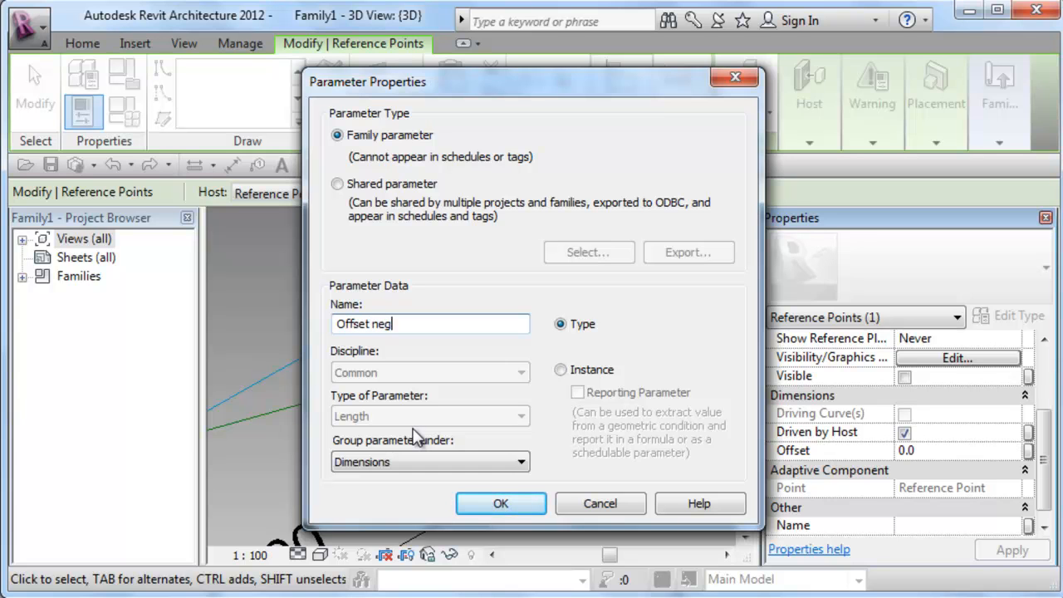
{"action": "left_click", "coordinate": [559, 370]}
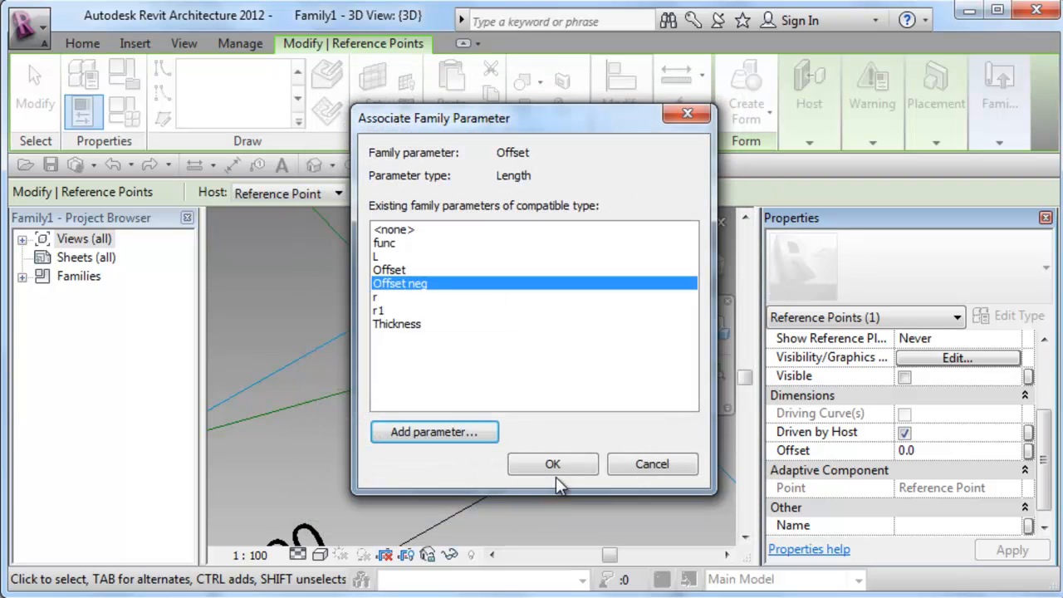
{"action": "left_click", "coordinate": [552, 463]}
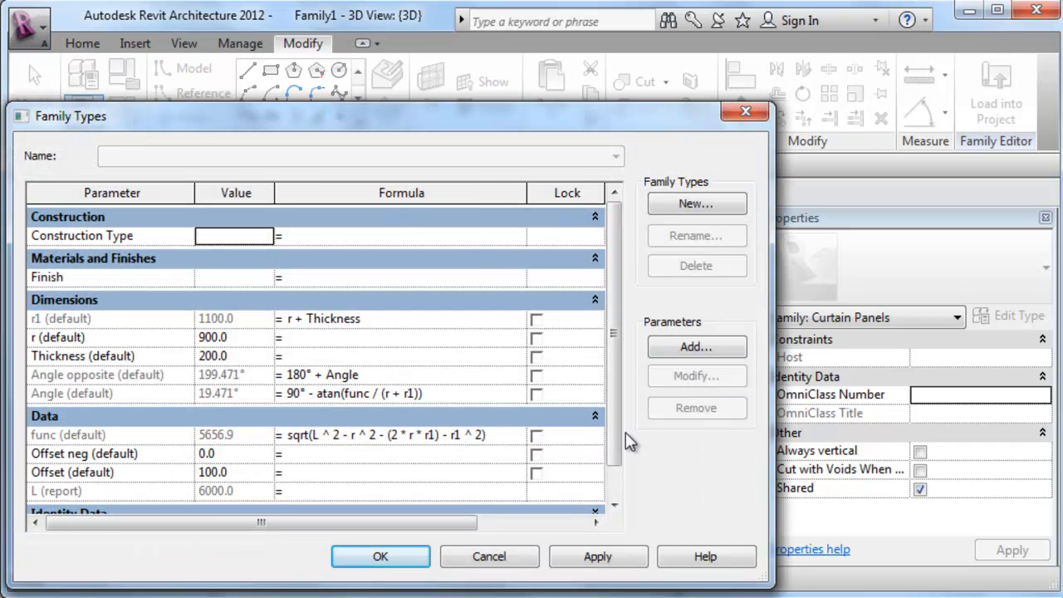
Step: Set formulas Offset = Thickness (200) and Offset neg = -Offset (-200)
{"action": "scroll", "scroll_direction": "down", "scroll_amount": 3}
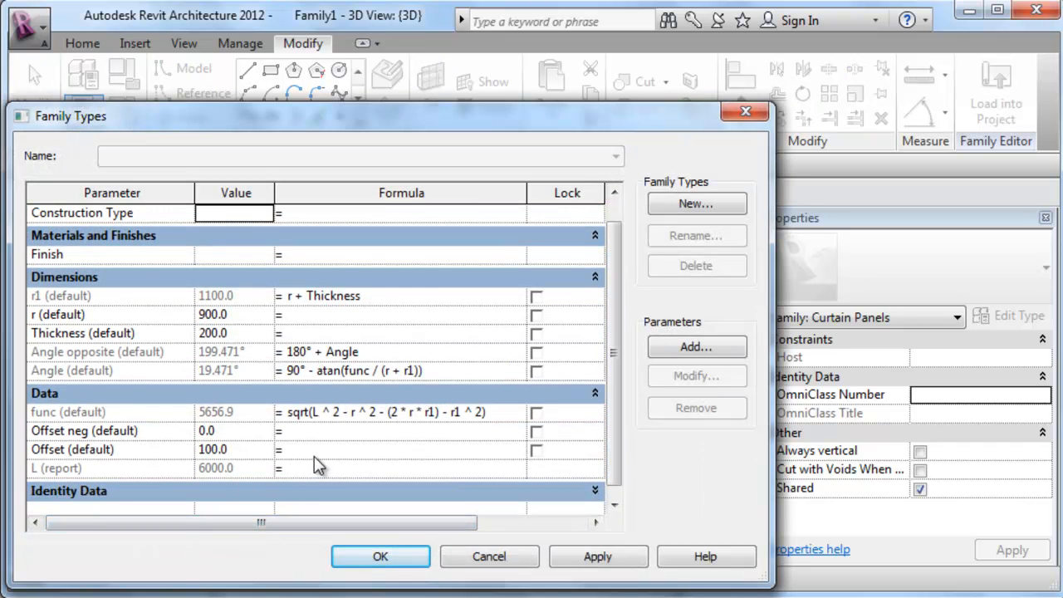
{"action": "left_click", "coordinate": [83, 333]}
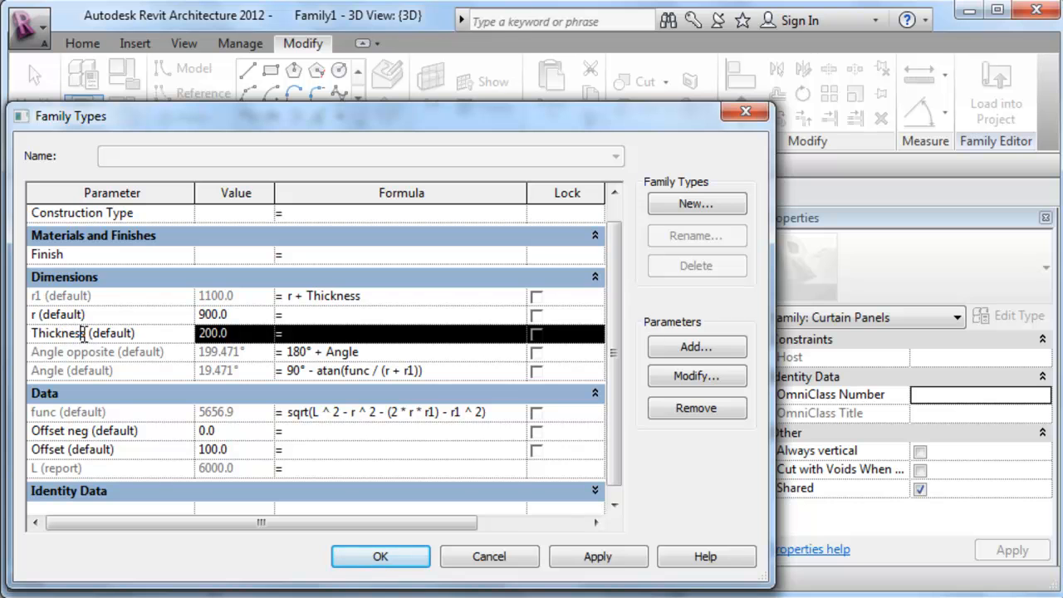
{"action": "double_click", "coordinate": [58, 333]}
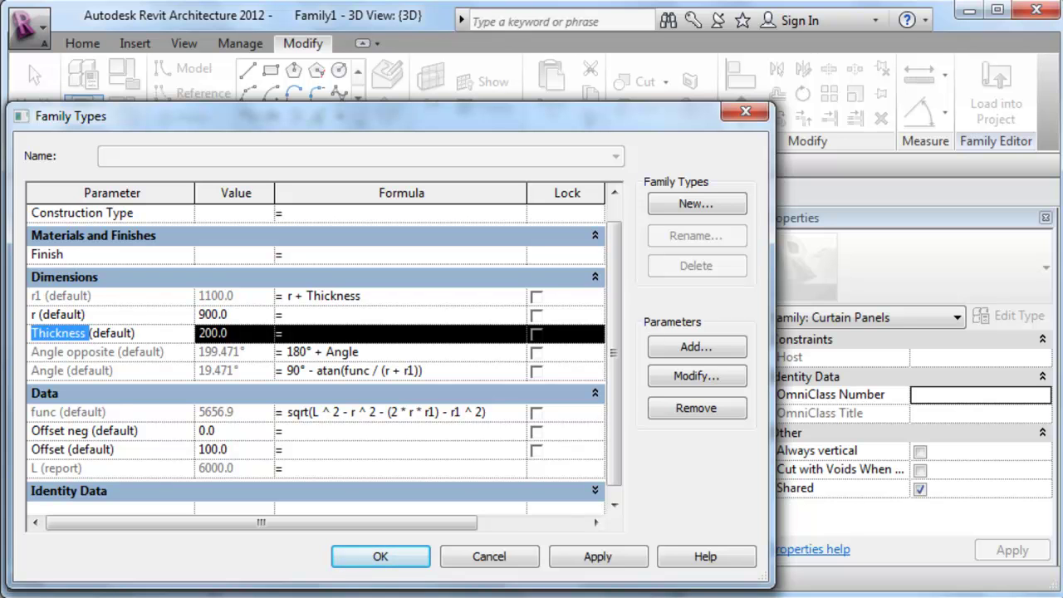
{"action": "mouse_move", "coordinate": [309, 457]}
{"action": "type", "text": " Thickness"}
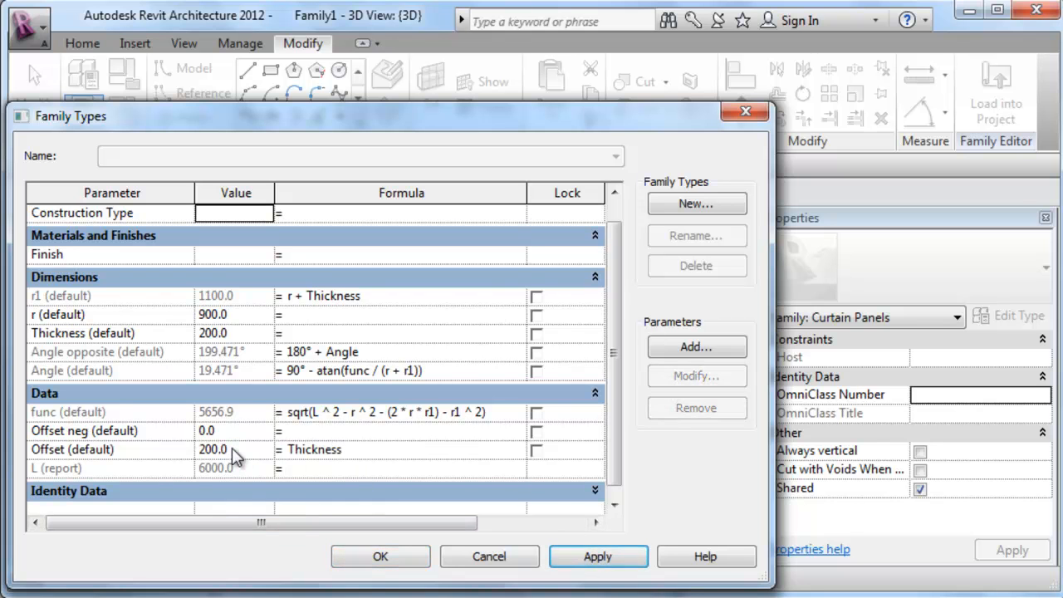
{"action": "left_click", "coordinate": [83, 449]}
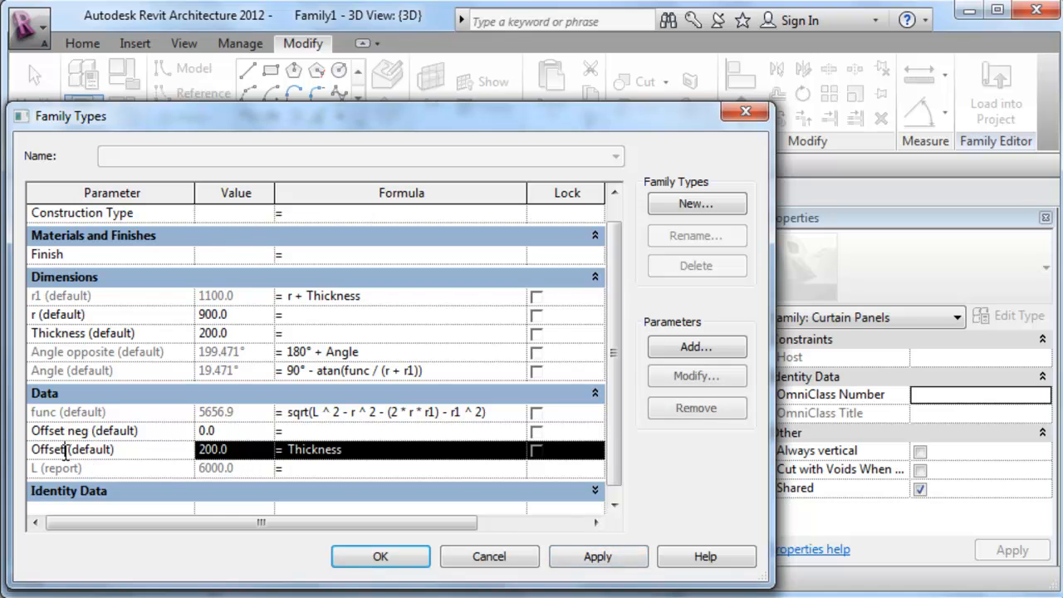
{"action": "double_click", "coordinate": [47, 449]}
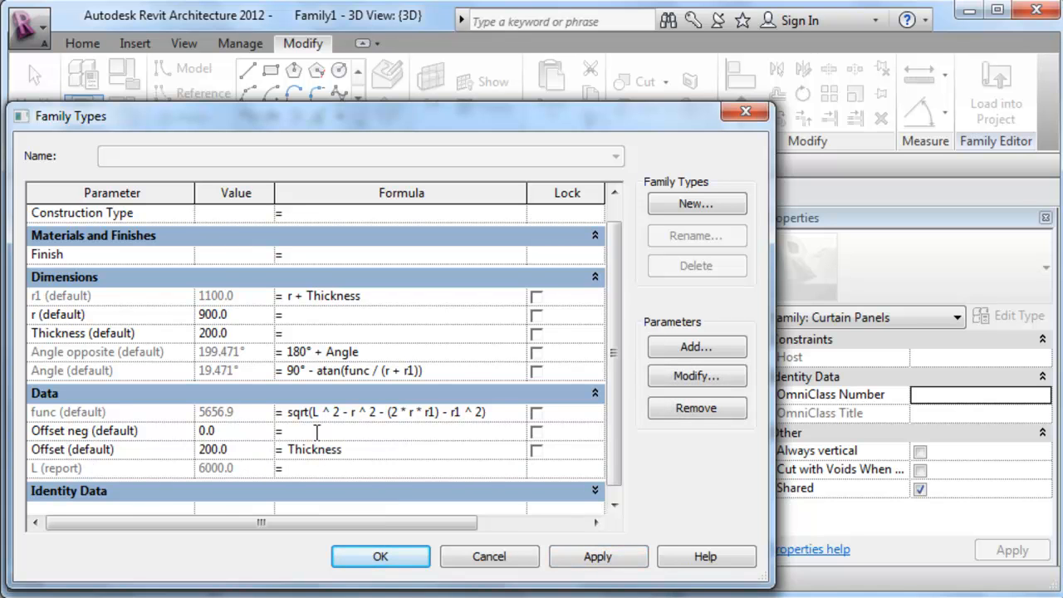
{"action": "type", "text": "-Offset"}
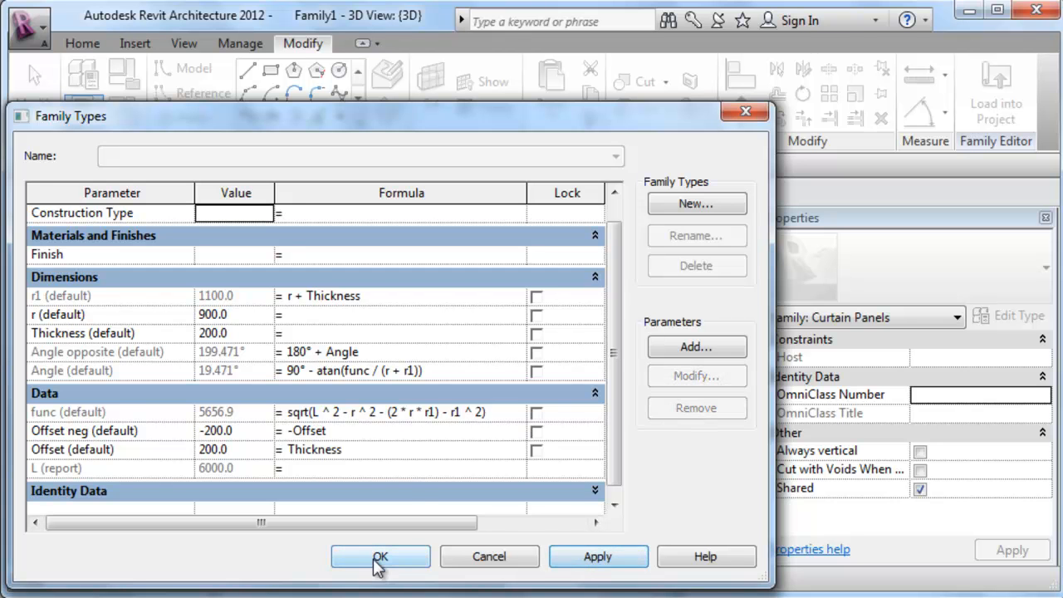
{"action": "left_click", "coordinate": [380, 556]}
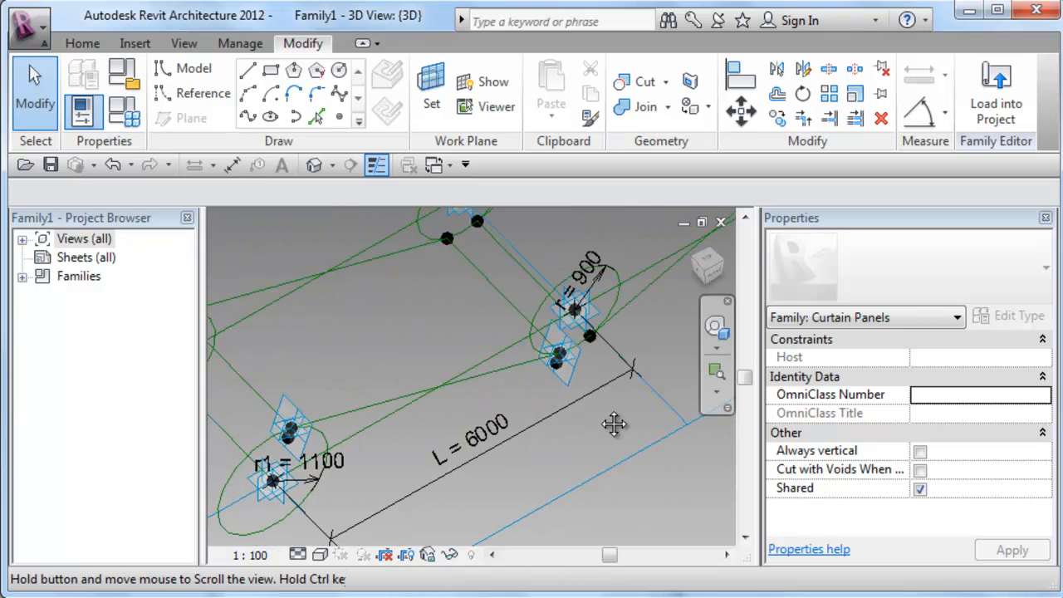
{"action": "left_click_drag", "start_coordinate": [615, 424], "coordinate": [607, 455]}
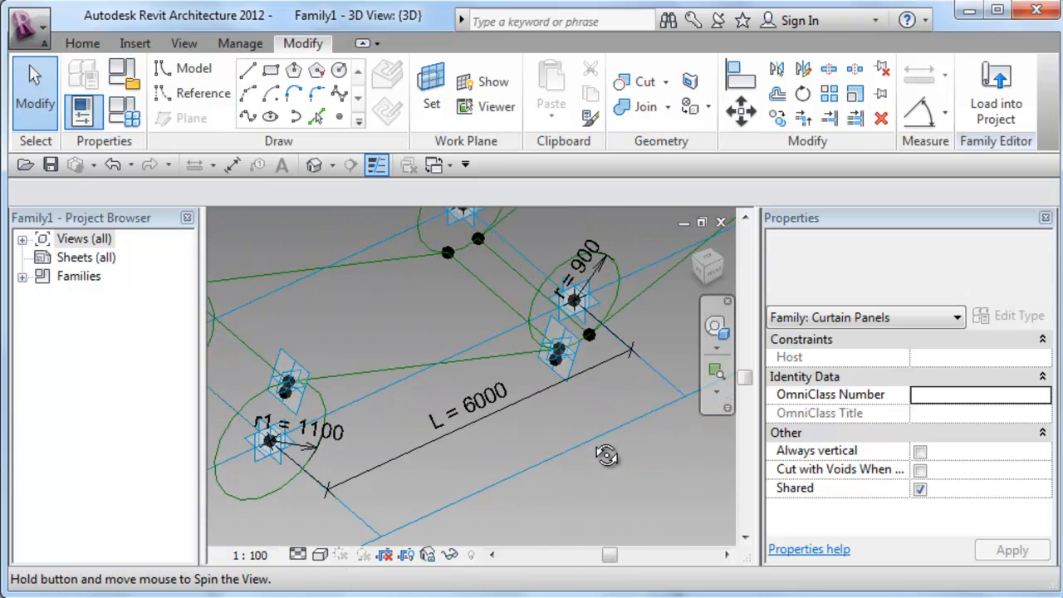
{"action": "left_click", "coordinate": [465, 394]}
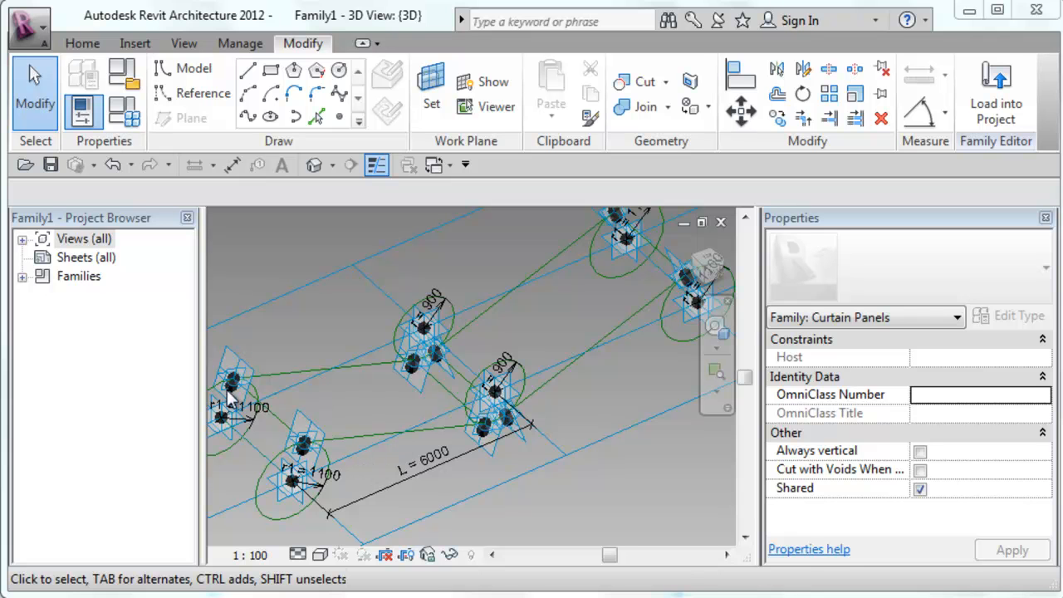
{"action": "mouse_move", "coordinate": [708, 285]}
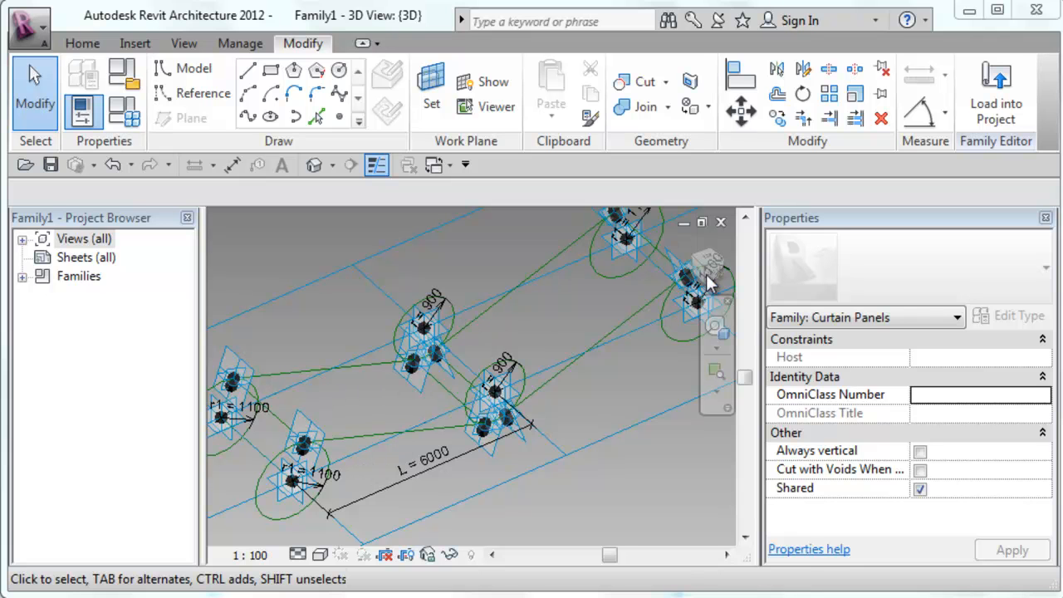
{"action": "left_click", "coordinate": [495, 415]}
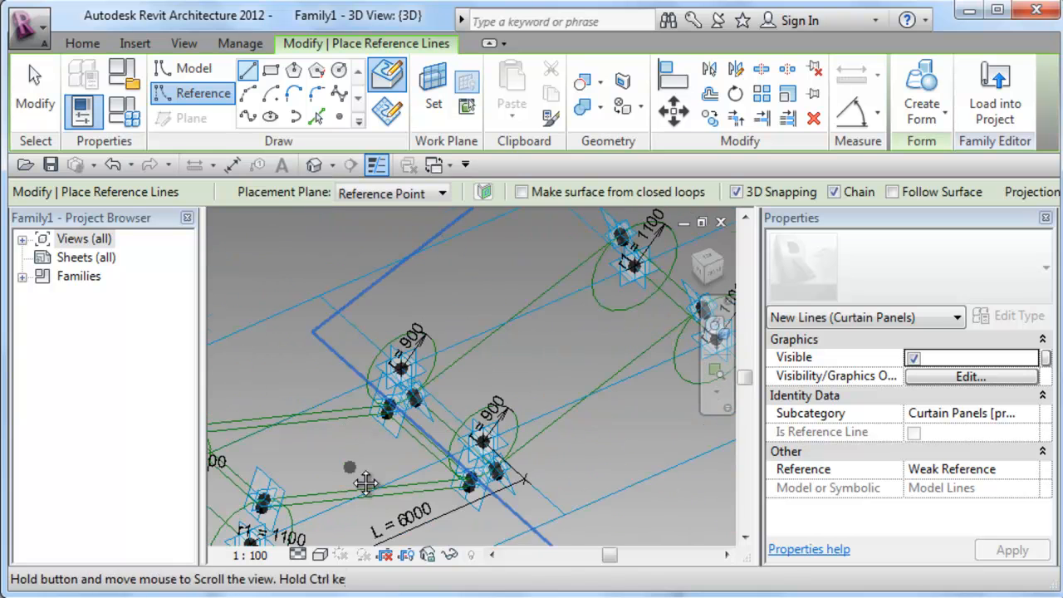
Step: Pan and orbit the view to inspect the reference lines joining the offset points
{"action": "left_click_drag", "start_coordinate": [349, 468], "coordinate": [497, 371]}
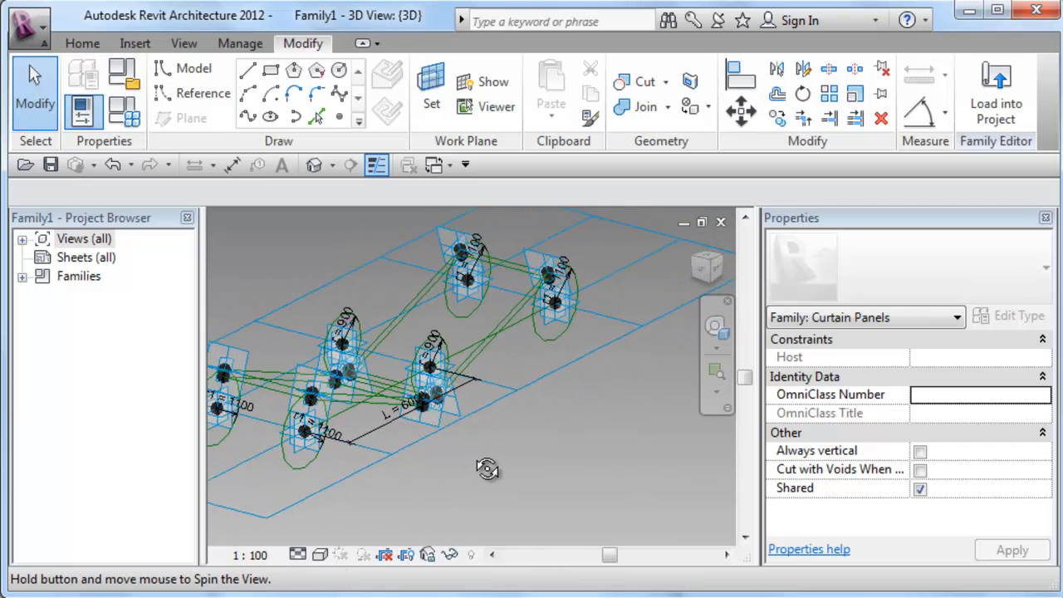
{"action": "left_click_drag", "start_coordinate": [486, 466], "coordinate": [515, 500]}
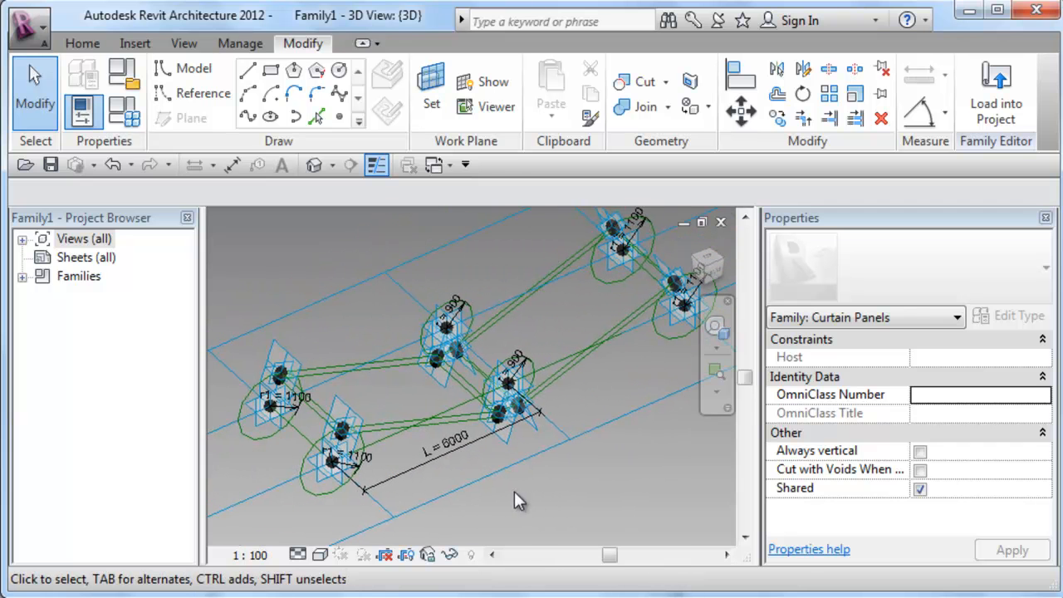
{"action": "left_click_drag", "start_coordinate": [519, 498], "coordinate": [548, 494]}
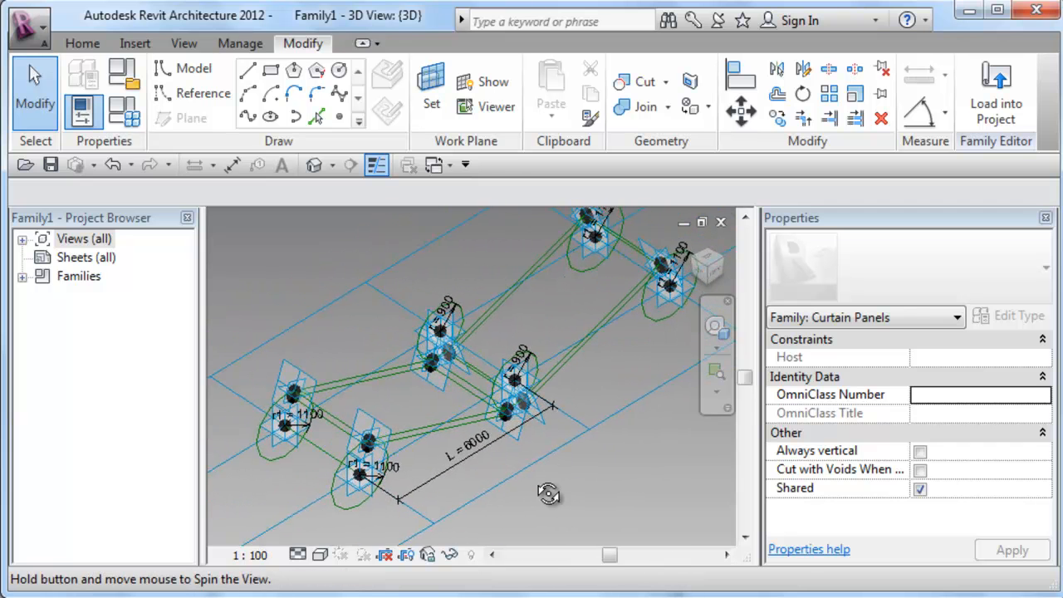
{"action": "mouse_move", "coordinate": [536, 486]}
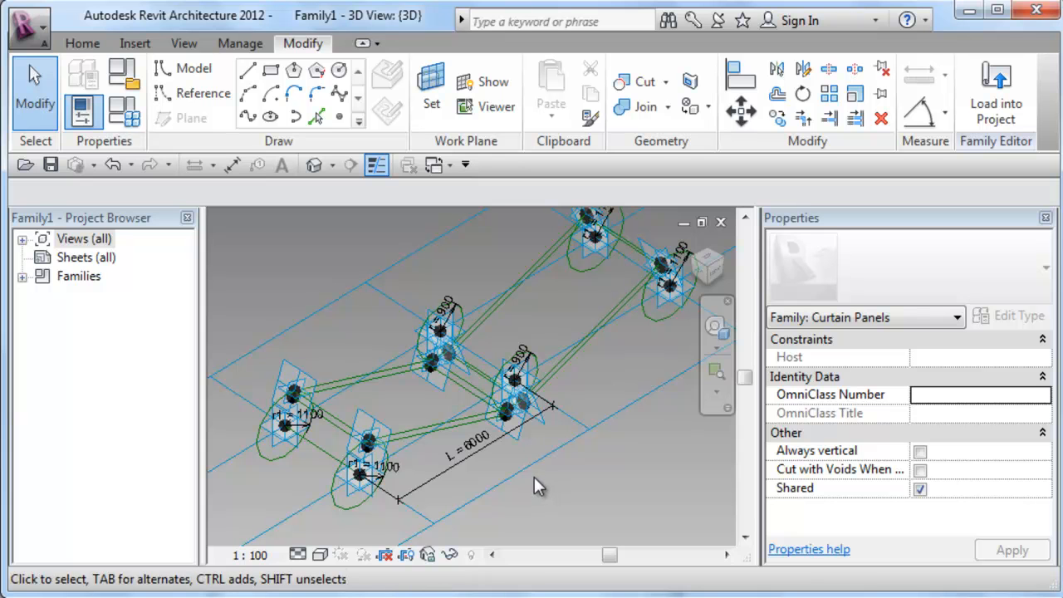
{"action": "mouse_move", "coordinate": [572, 491]}
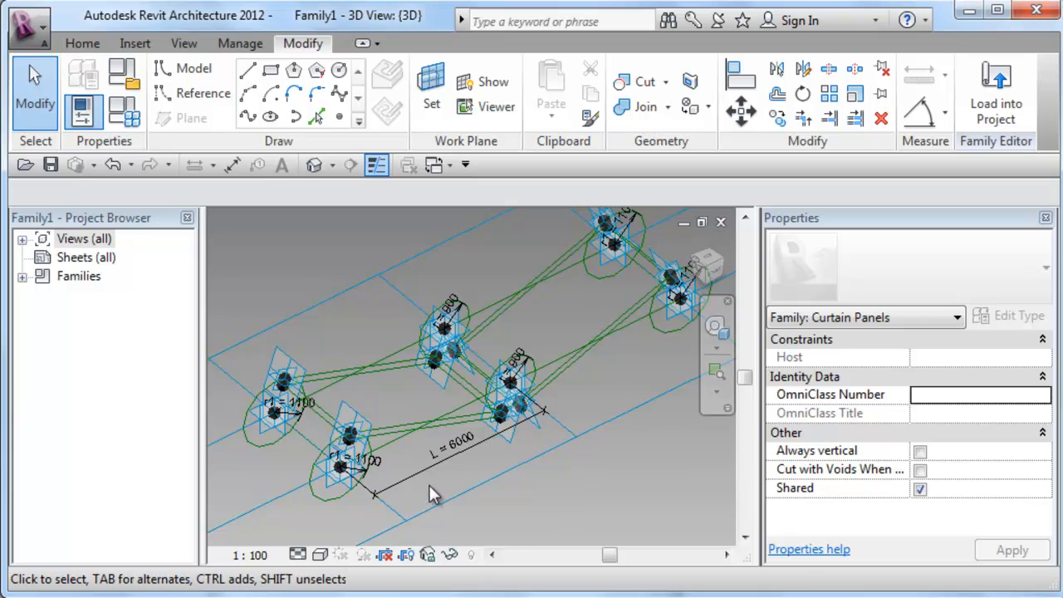
{"action": "mouse_move", "coordinate": [446, 496]}
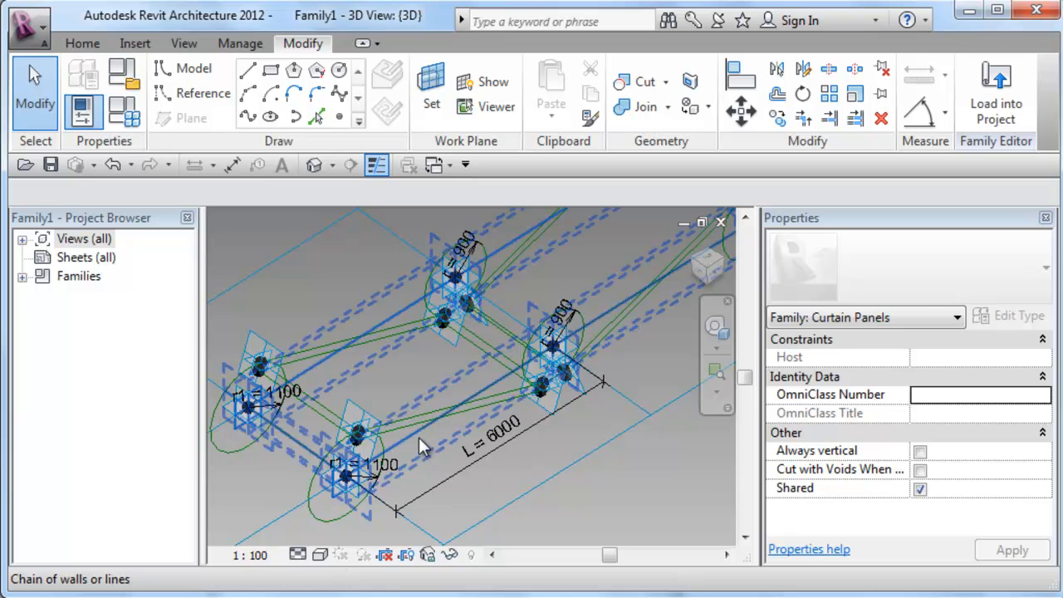
Step: Create a solid form from both reference-line loops, then select a reference line along it
{"action": "left_click", "coordinate": [403, 449]}
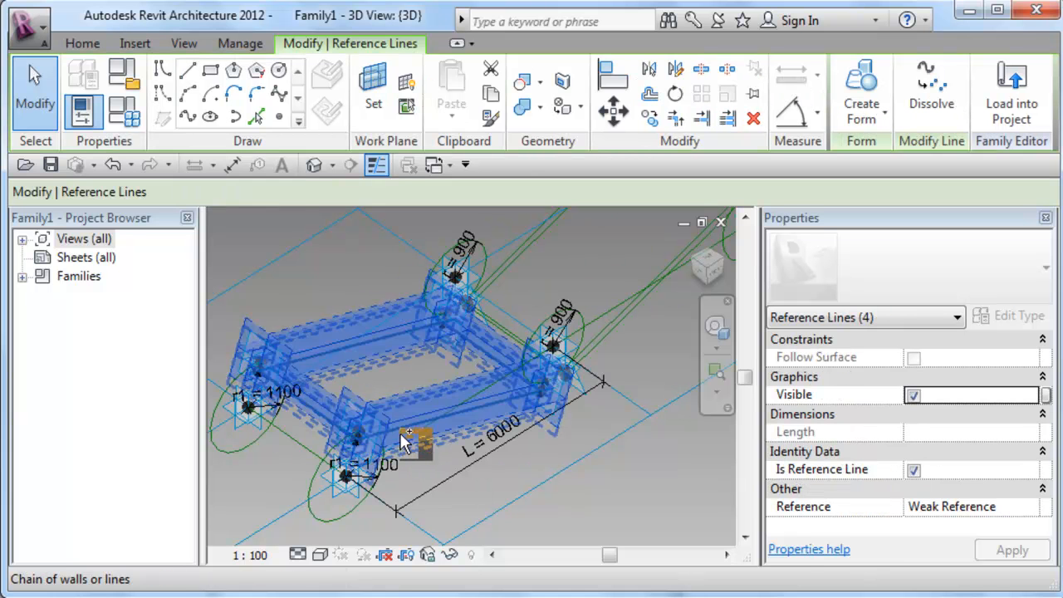
{"action": "left_click", "coordinate": [862, 91]}
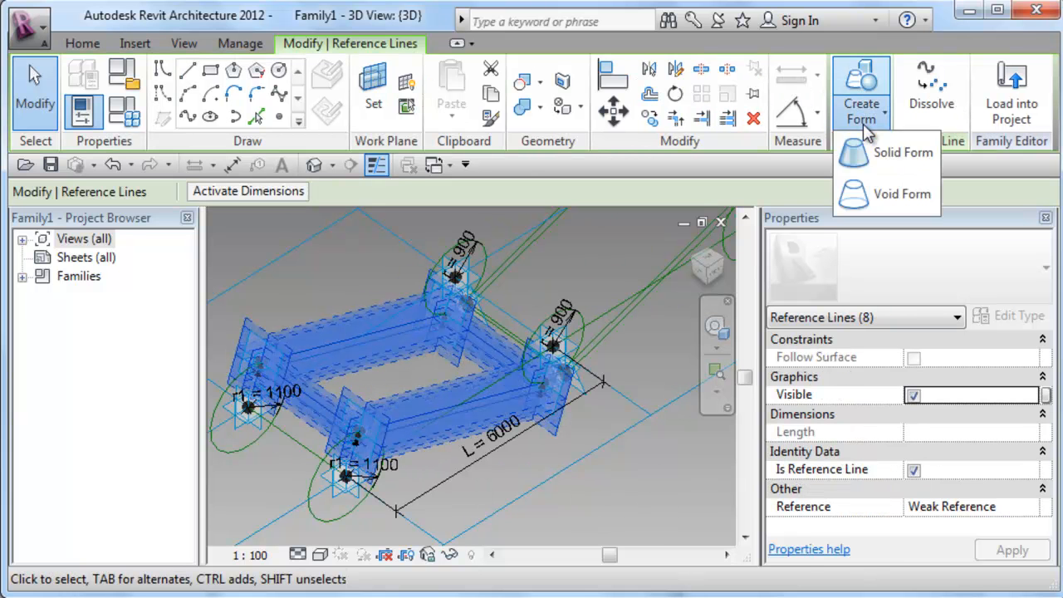
{"action": "left_click", "coordinate": [903, 152]}
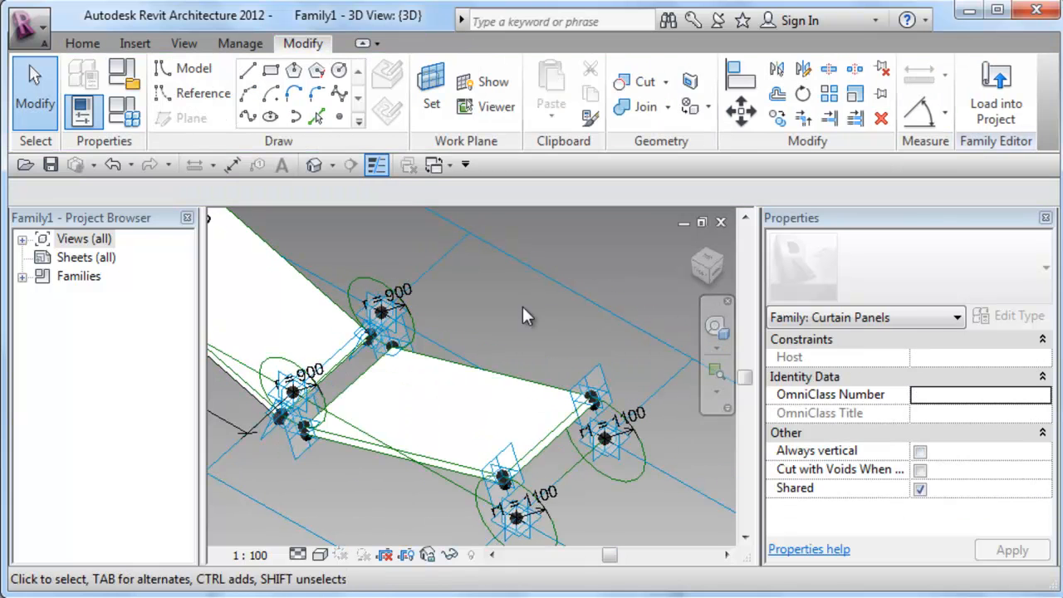
{"action": "left_click_drag", "start_coordinate": [523, 316], "coordinate": [602, 453]}
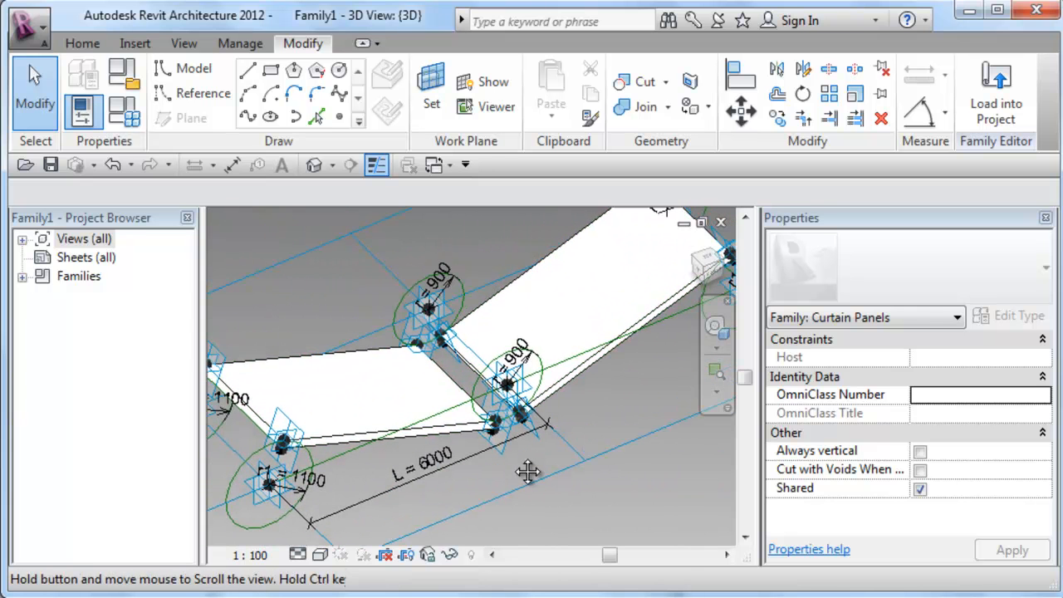
{"action": "left_click", "coordinate": [511, 365]}
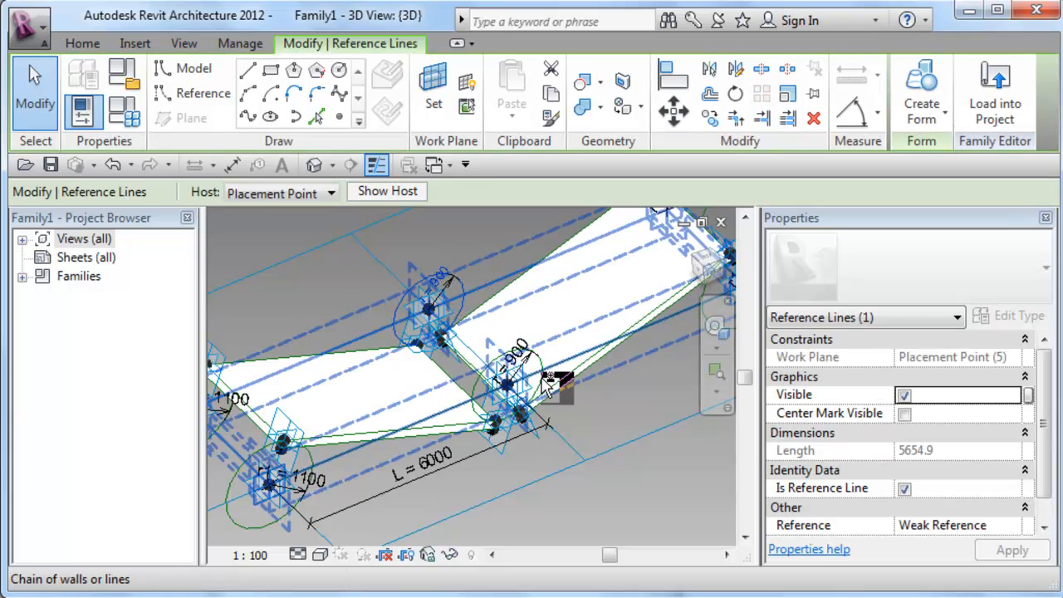
{"action": "left_click", "coordinate": [924, 91]}
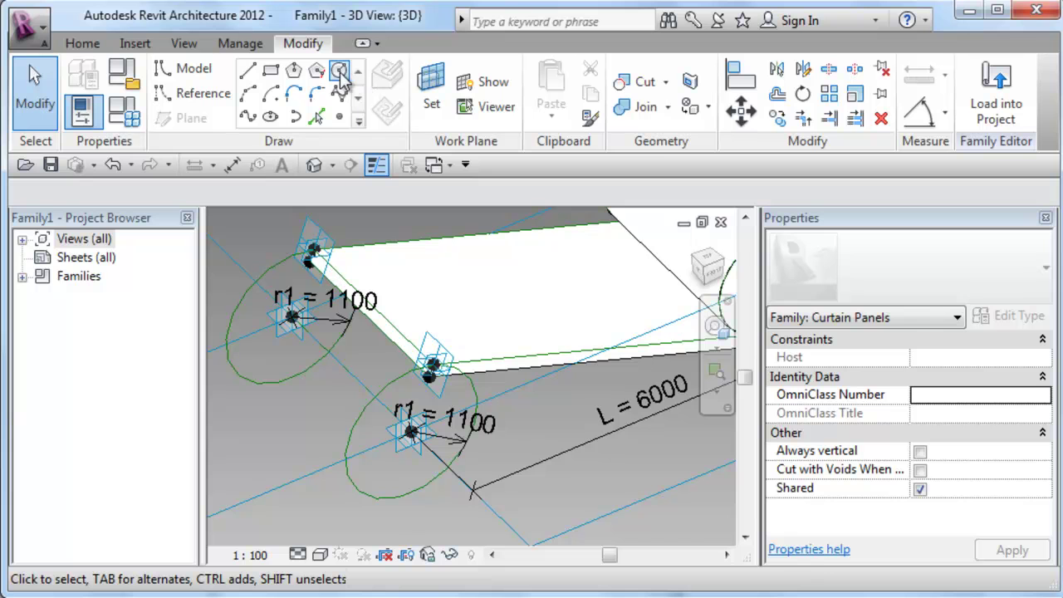
{"action": "mouse_move", "coordinate": [313, 70]}
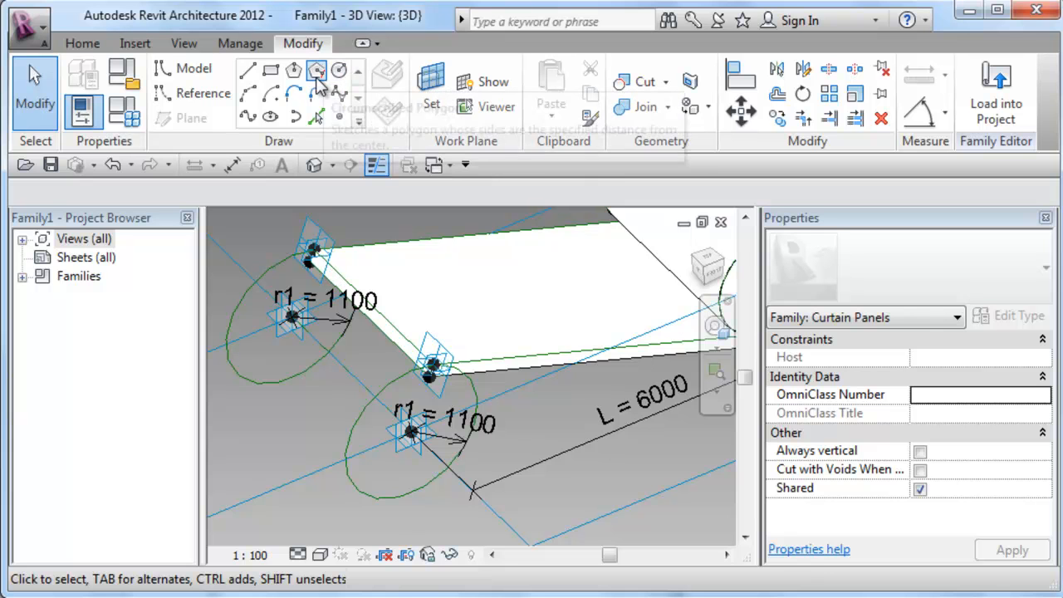
{"action": "mouse_move", "coordinate": [339, 116]}
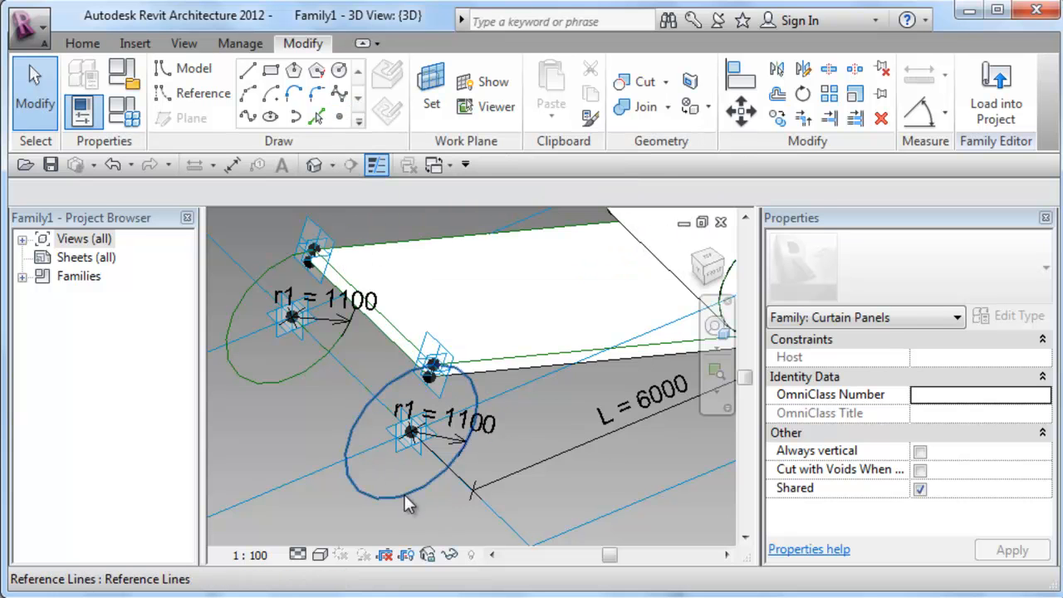
Step: Add a midway reference point on the centre line and draw an r = 900 circle on it
{"action": "left_click", "coordinate": [449, 421]}
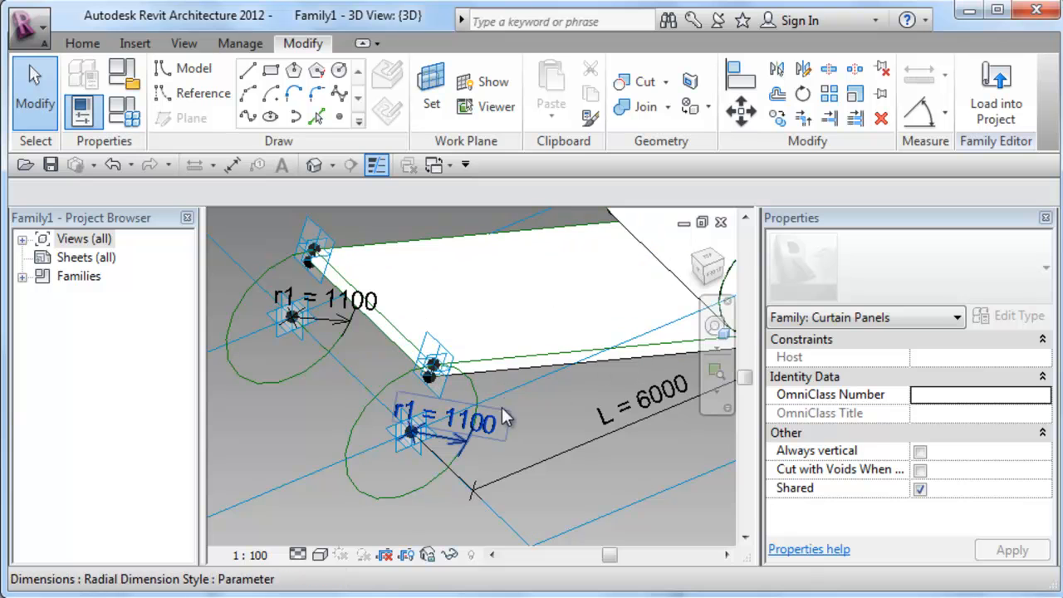
{"action": "left_click", "coordinate": [469, 260]}
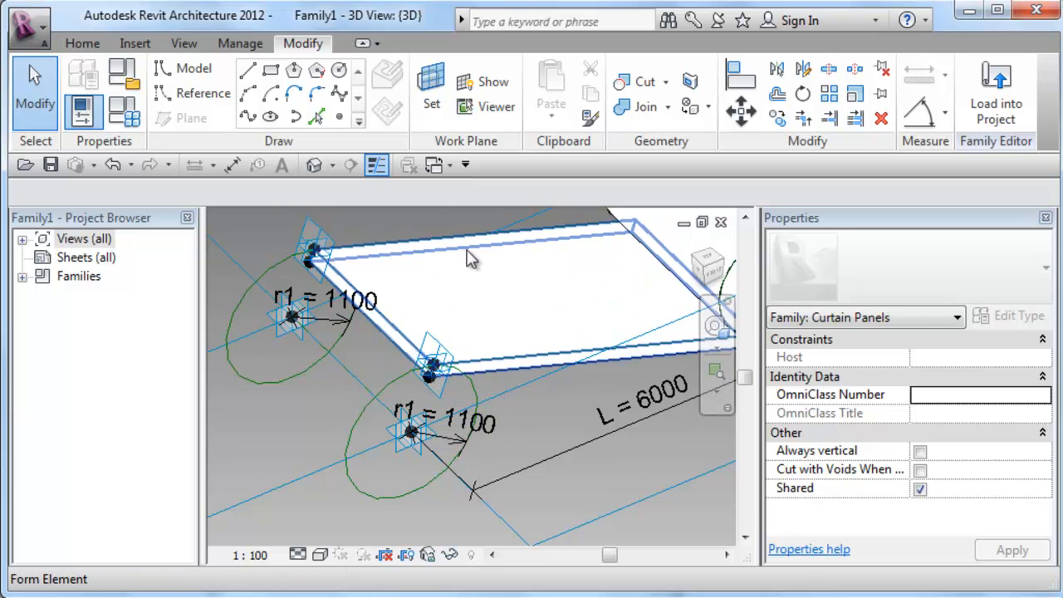
{"action": "mouse_move", "coordinate": [479, 291]}
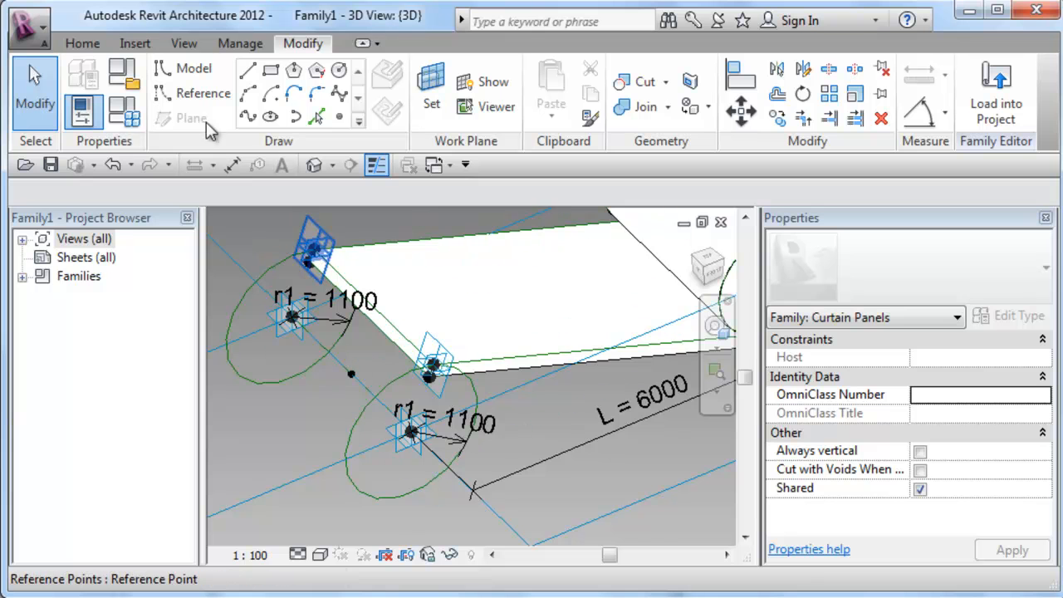
{"action": "left_click", "coordinate": [202, 93]}
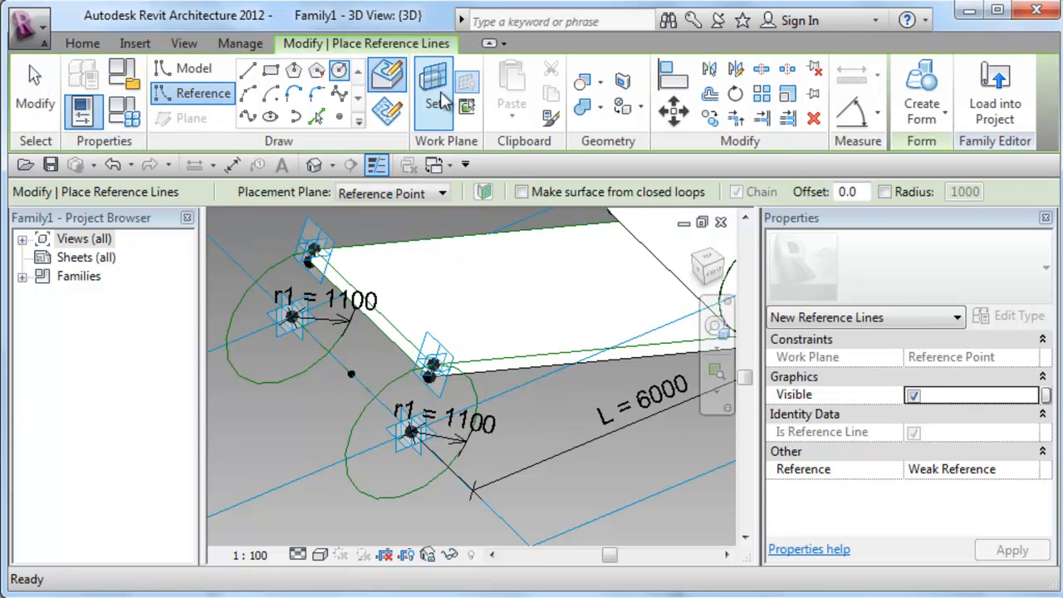
{"action": "left_click", "coordinate": [350, 373]}
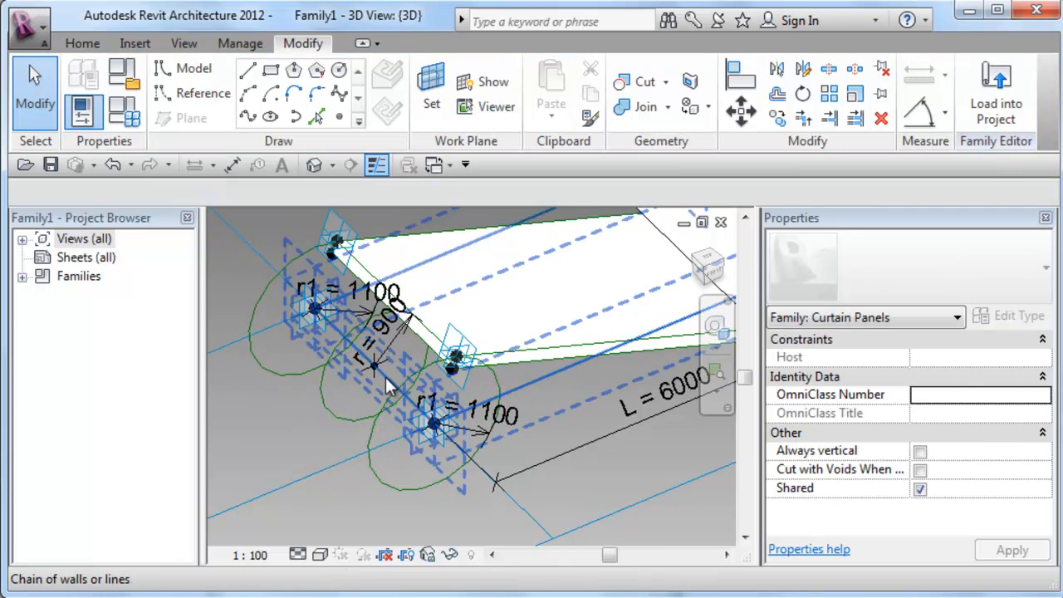
{"action": "mouse_move", "coordinate": [390, 386]}
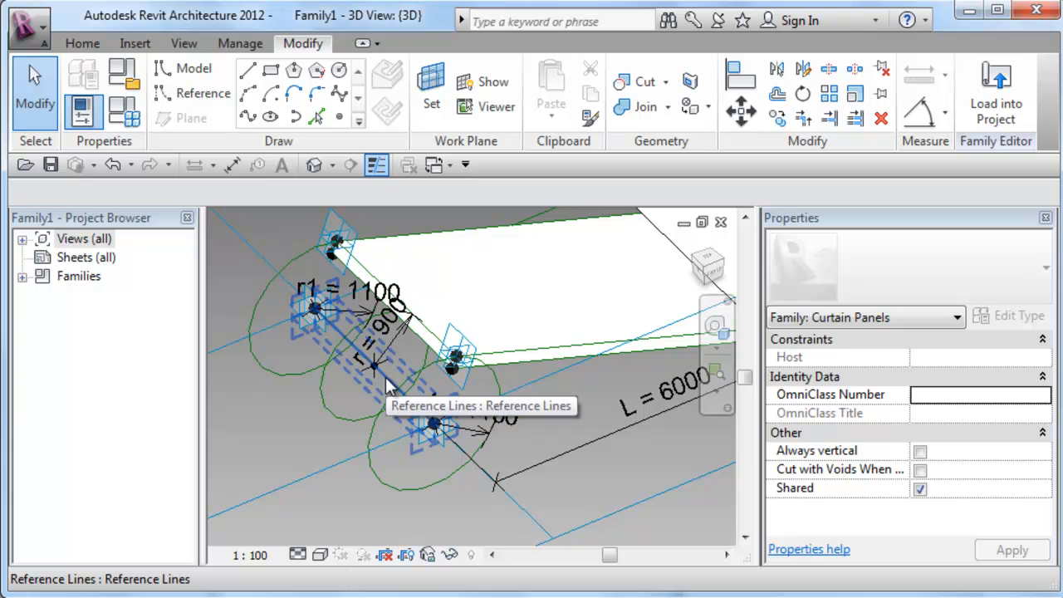
Step: Create a solid form from the middle circle and its path line
{"action": "left_click", "coordinate": [386, 362]}
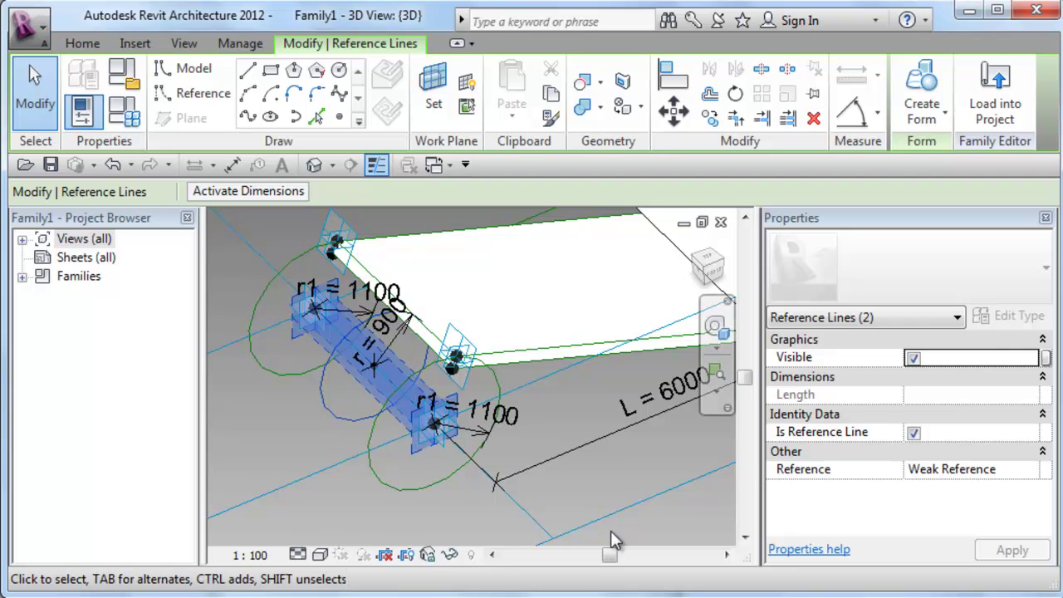
{"action": "left_click", "coordinate": [921, 91]}
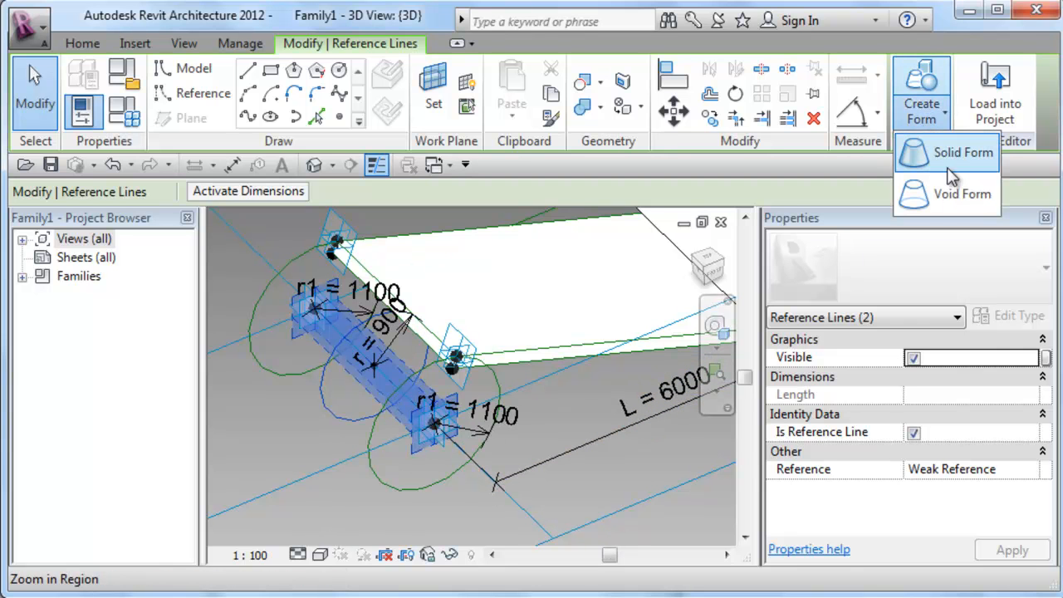
{"action": "left_click", "coordinate": [946, 152]}
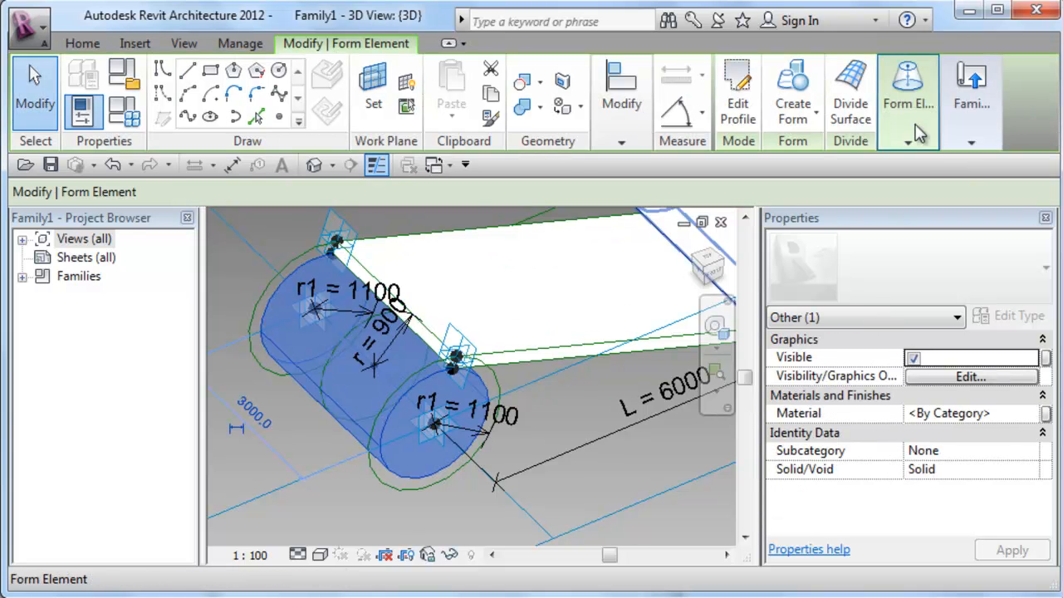
{"action": "left_click", "coordinate": [910, 142]}
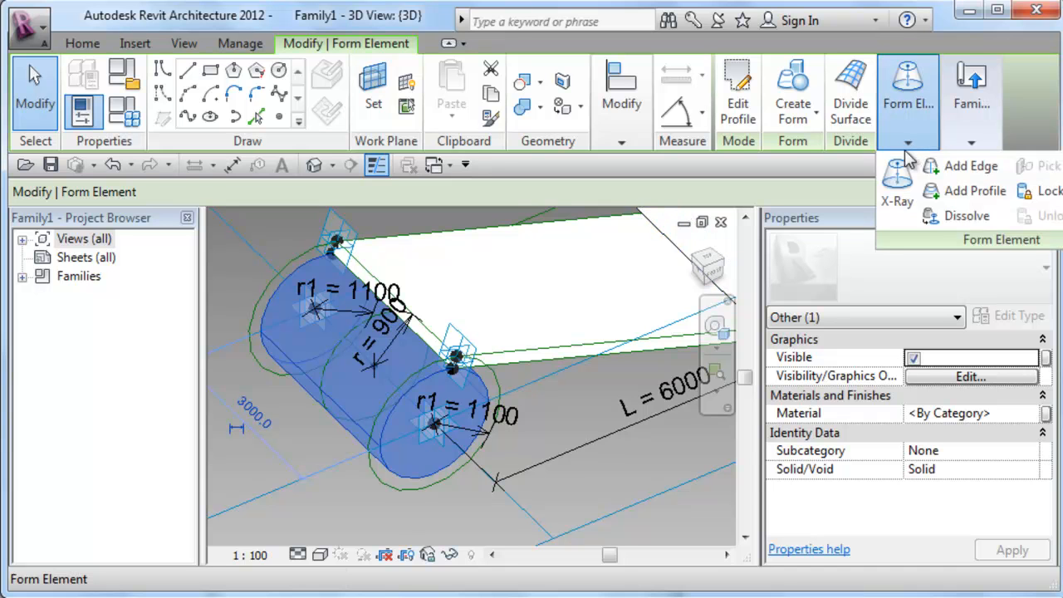
{"action": "mouse_move", "coordinate": [1042, 197]}
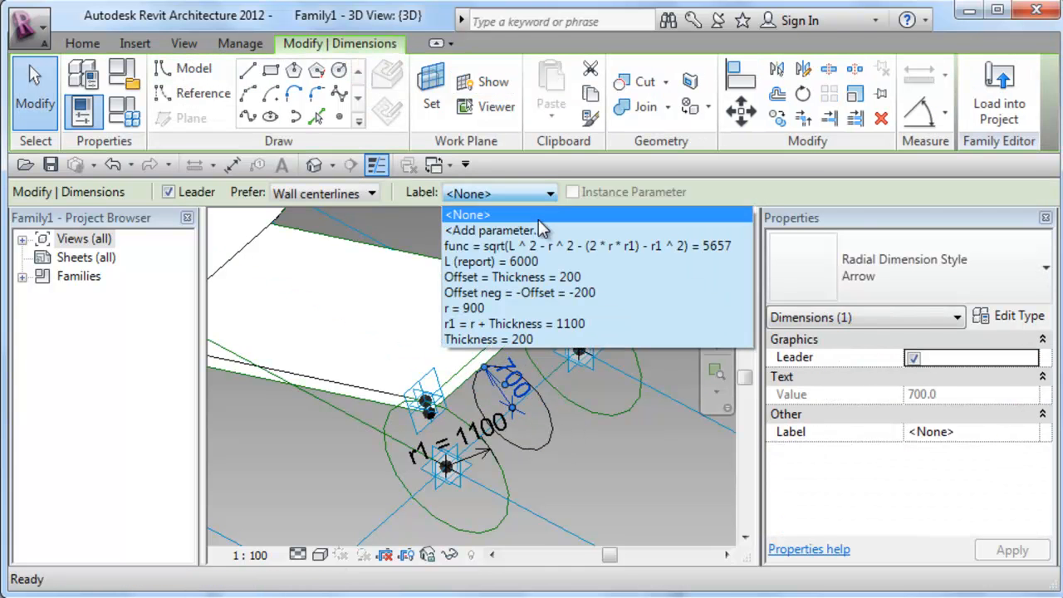
Step: Label the middle circle's radius with the r parameter (r = 900), then select the circle and connecting line
{"action": "left_click", "coordinate": [484, 309]}
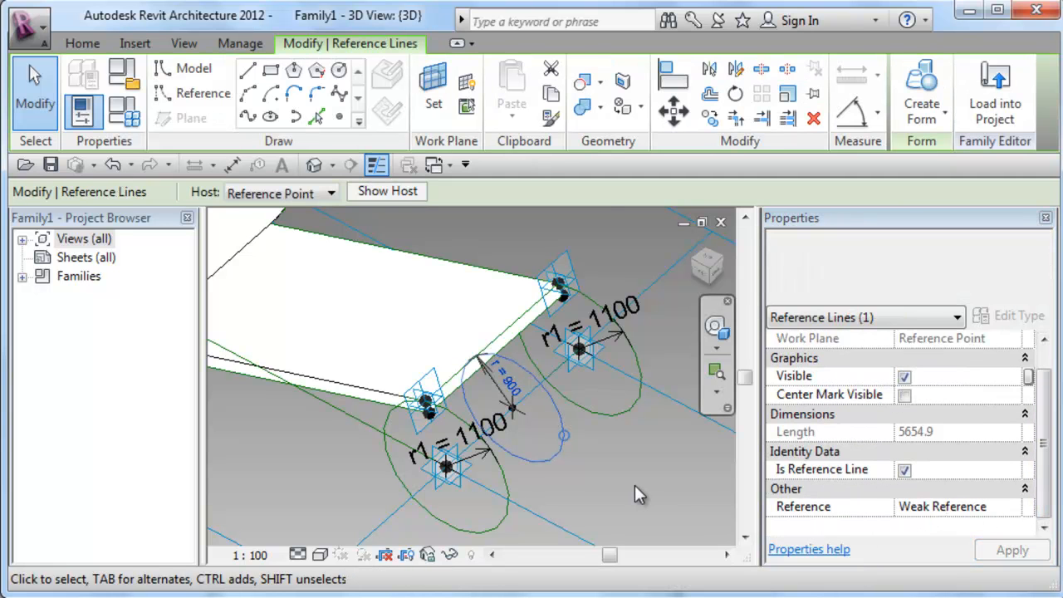
{"action": "left_click", "coordinate": [507, 390]}
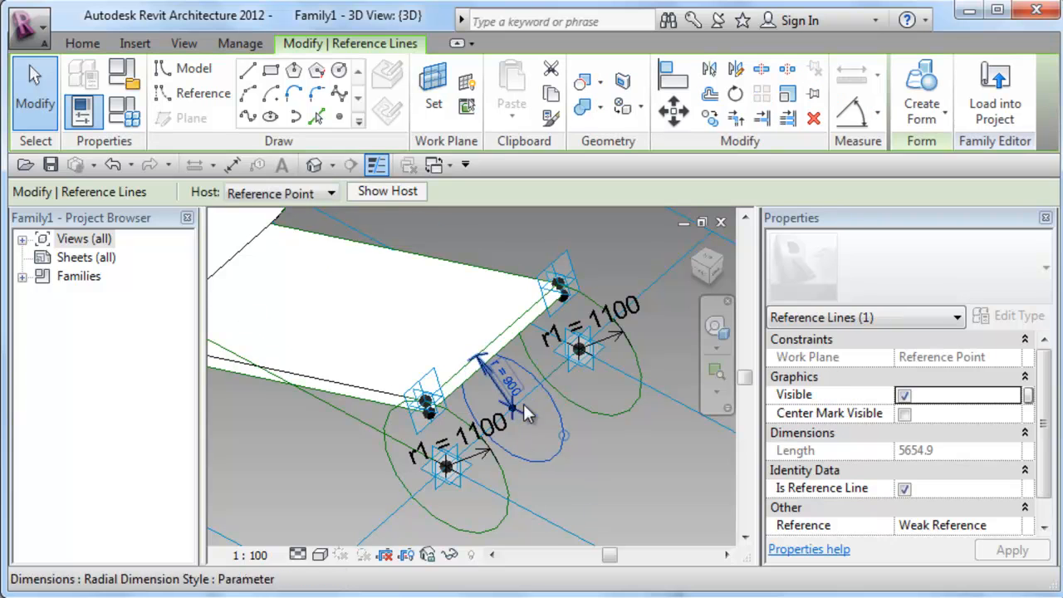
{"action": "left_click", "coordinate": [523, 411]}
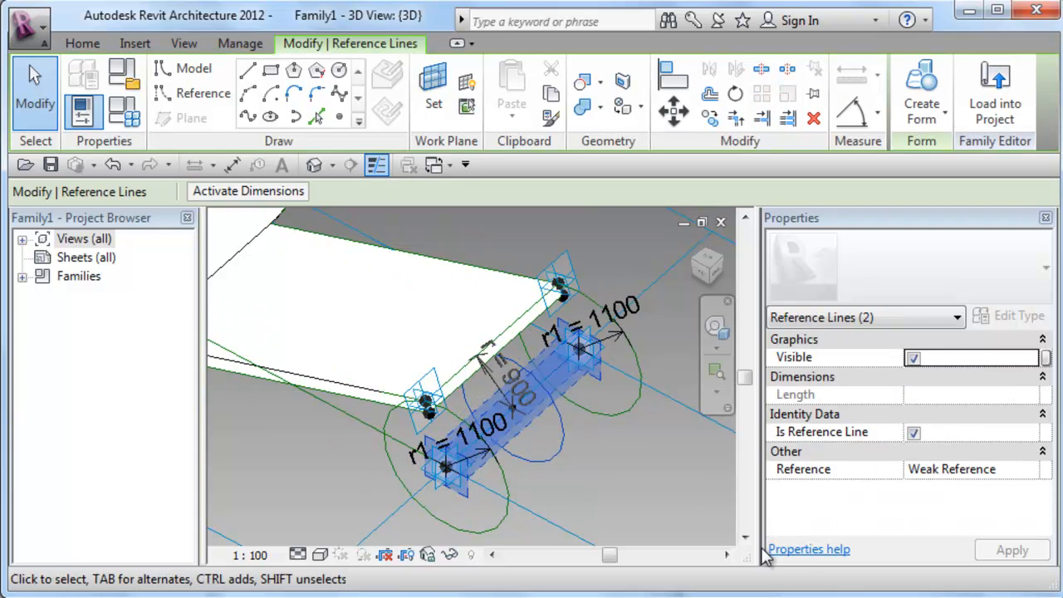
Step: Sweep the r = 900 middle circle along its path line into a solid cylinder
{"action": "left_click", "coordinate": [921, 91]}
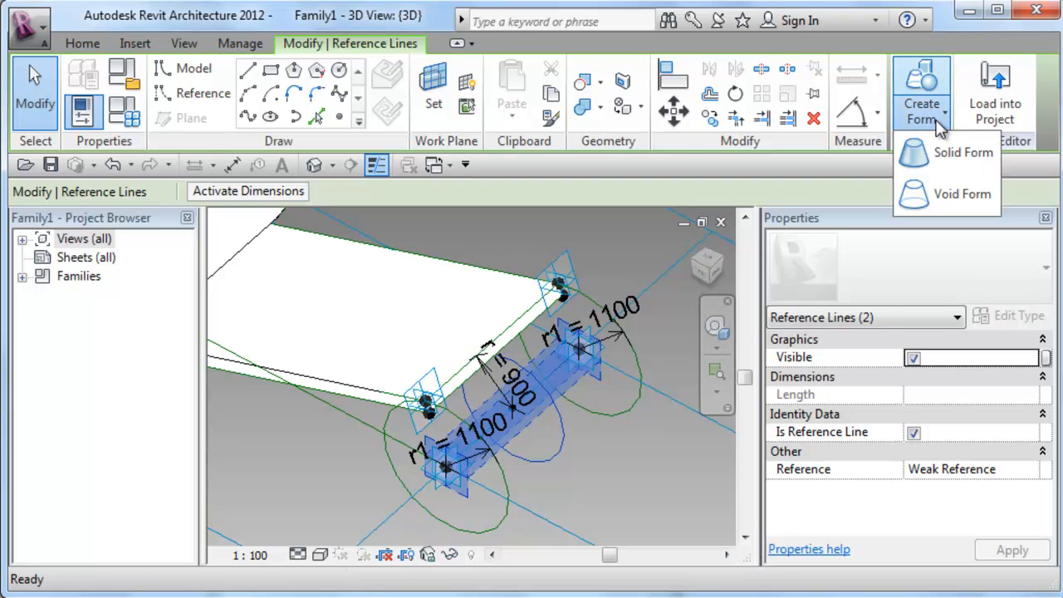
{"action": "left_click", "coordinate": [962, 153]}
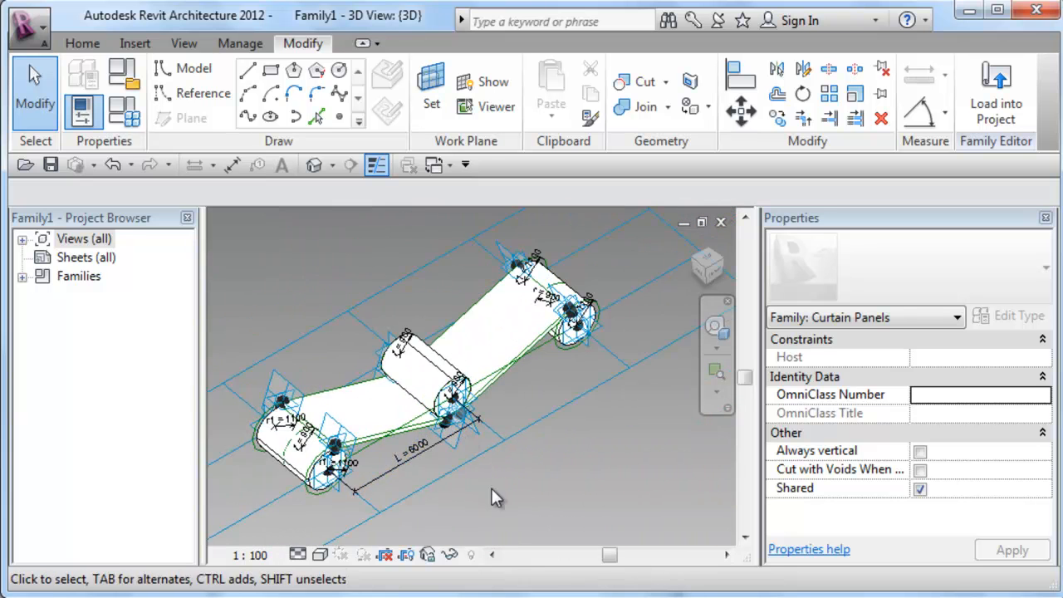
{"action": "left_click", "coordinate": [382, 386]}
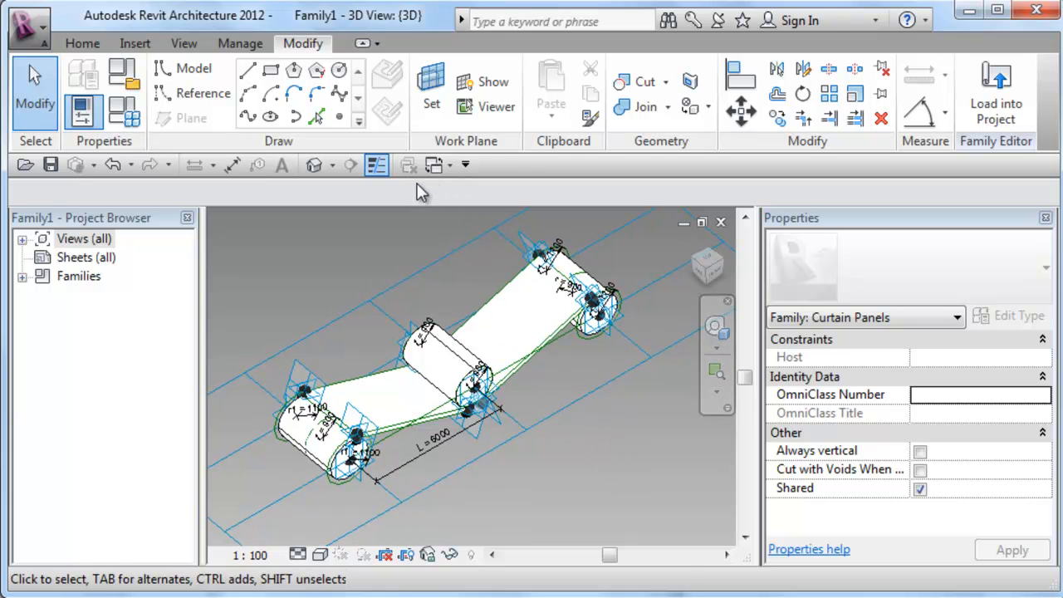
Step: Try Load into Project, dismiss the no-open-projects message, and switch to Basket Case.rfa
{"action": "left_click", "coordinate": [995, 91]}
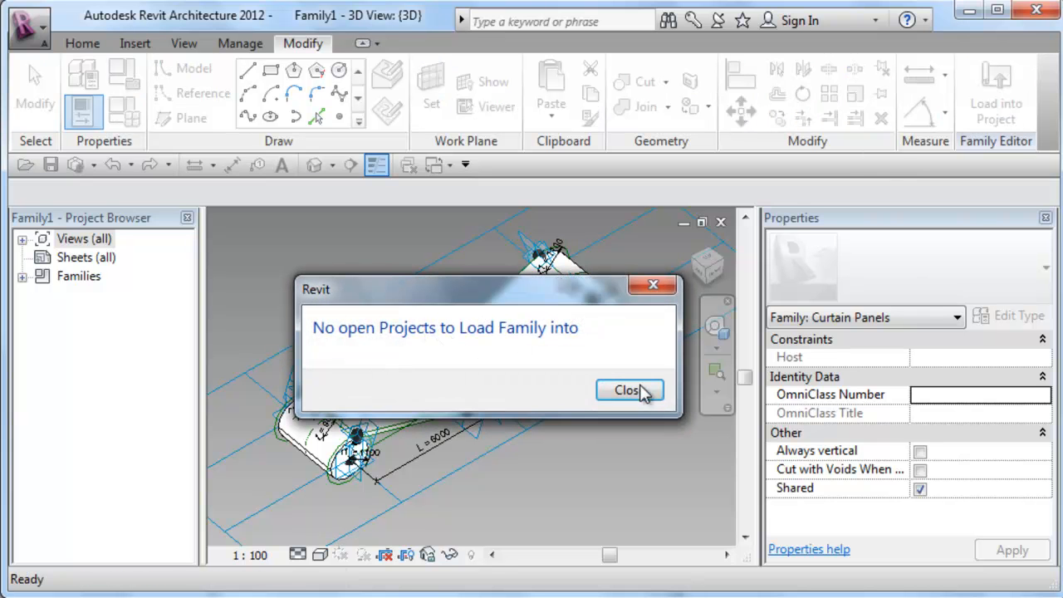
{"action": "left_click", "coordinate": [628, 390]}
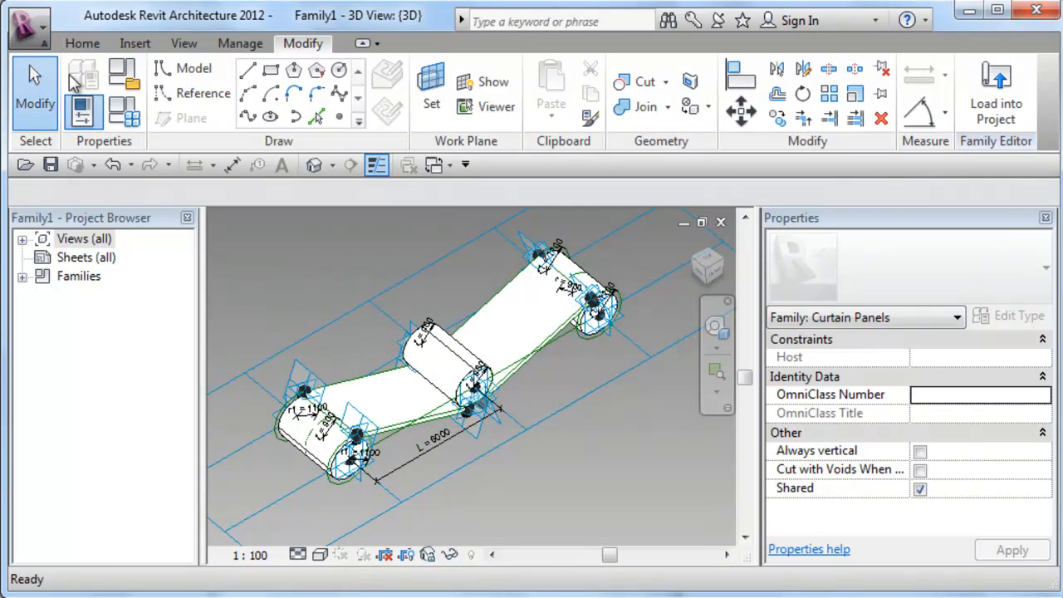
{"action": "left_click", "coordinate": [20, 23]}
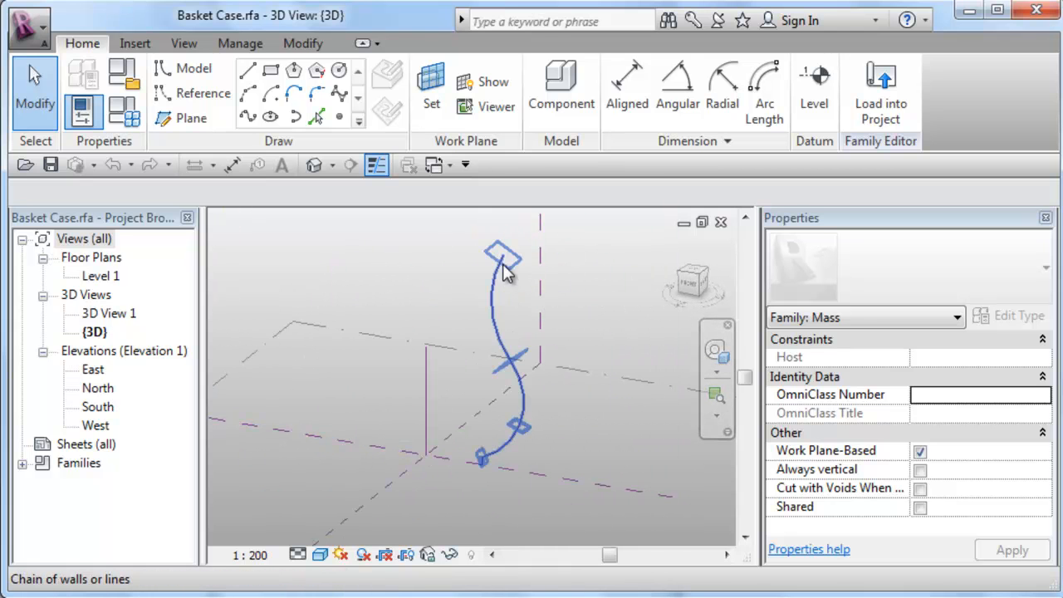
{"action": "mouse_move", "coordinate": [490, 458]}
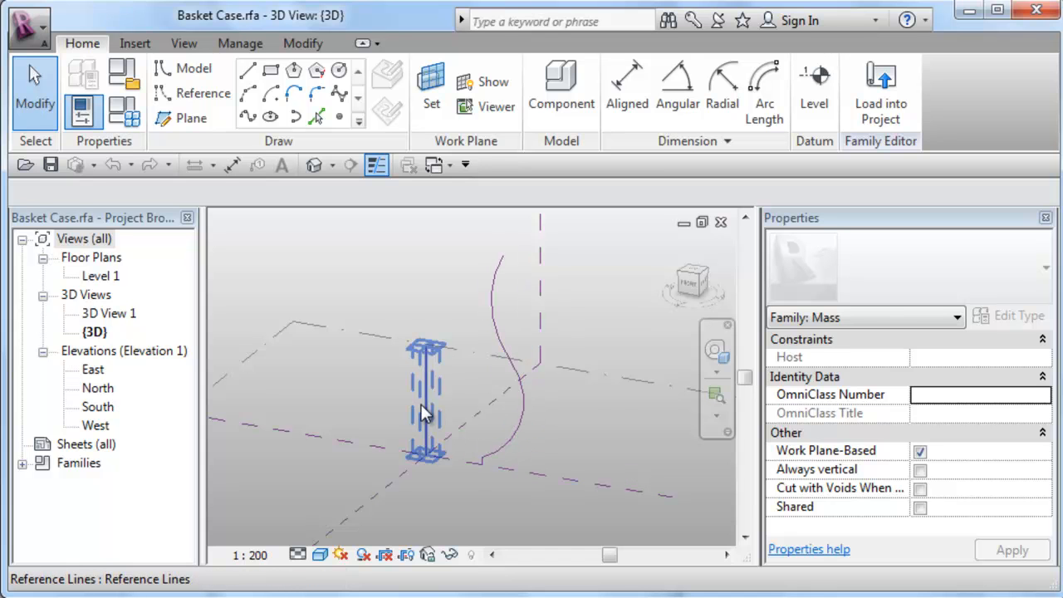
{"action": "mouse_move", "coordinate": [425, 413]}
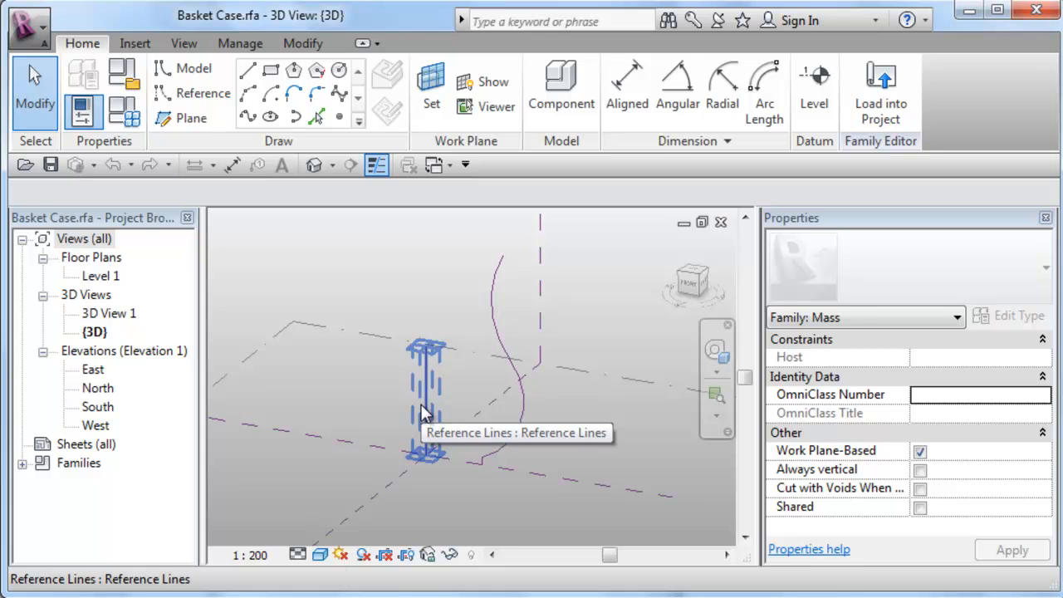
Step: Revolve the curved profile around its axis line into a solid vase and orbit around it
{"action": "left_click", "coordinate": [428, 411]}
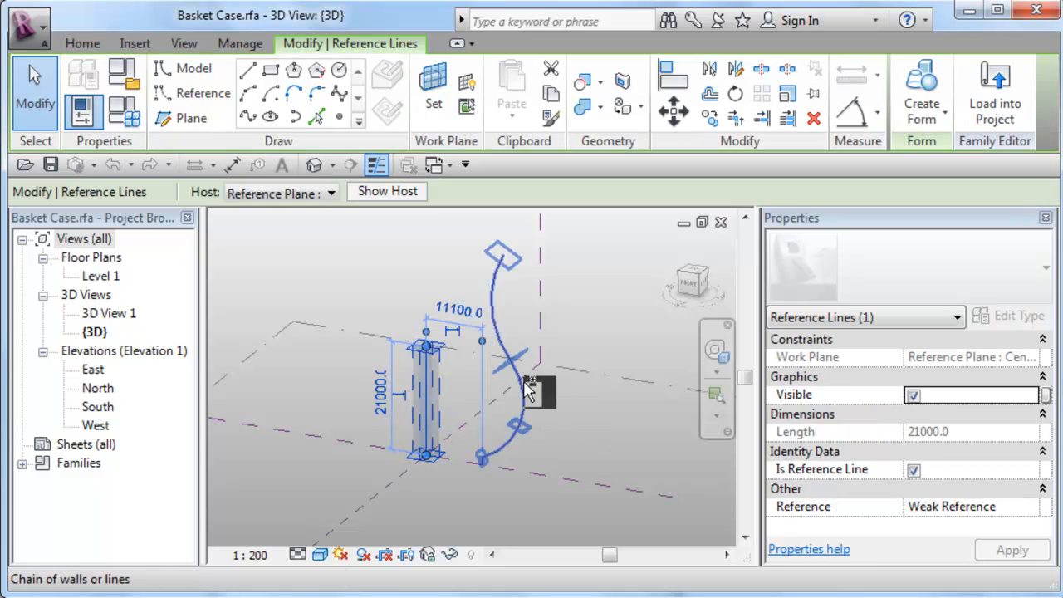
{"action": "left_click", "coordinate": [920, 91]}
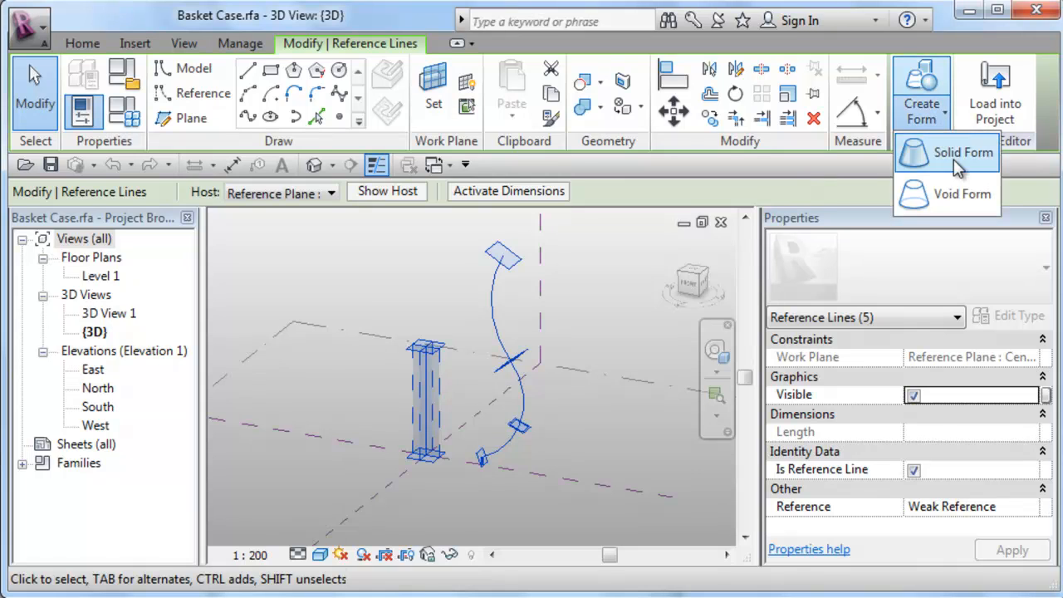
{"action": "left_click", "coordinate": [949, 152]}
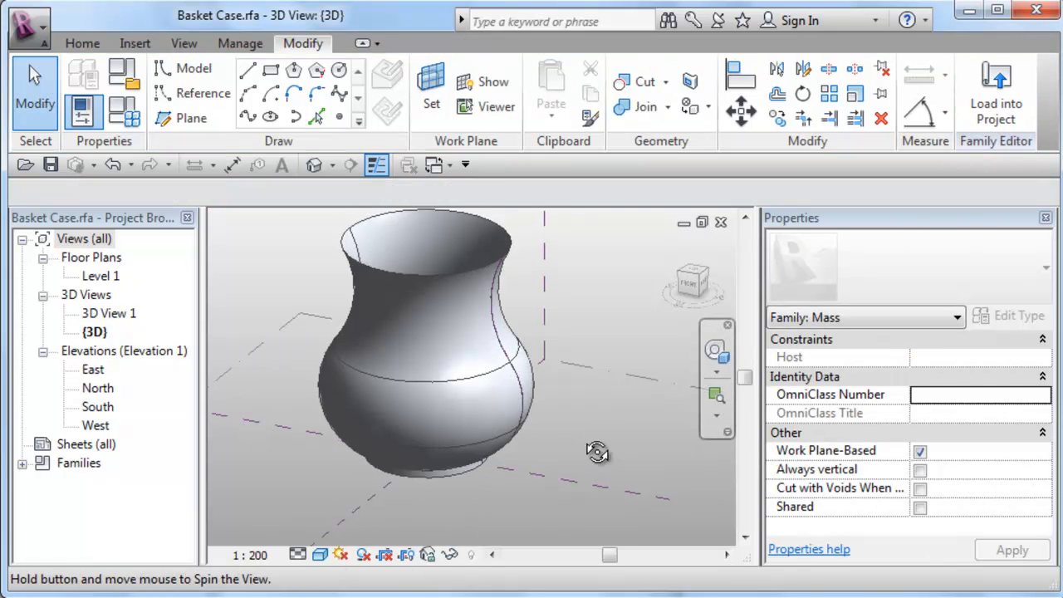
{"action": "left_click_drag", "start_coordinate": [598, 452], "coordinate": [562, 454]}
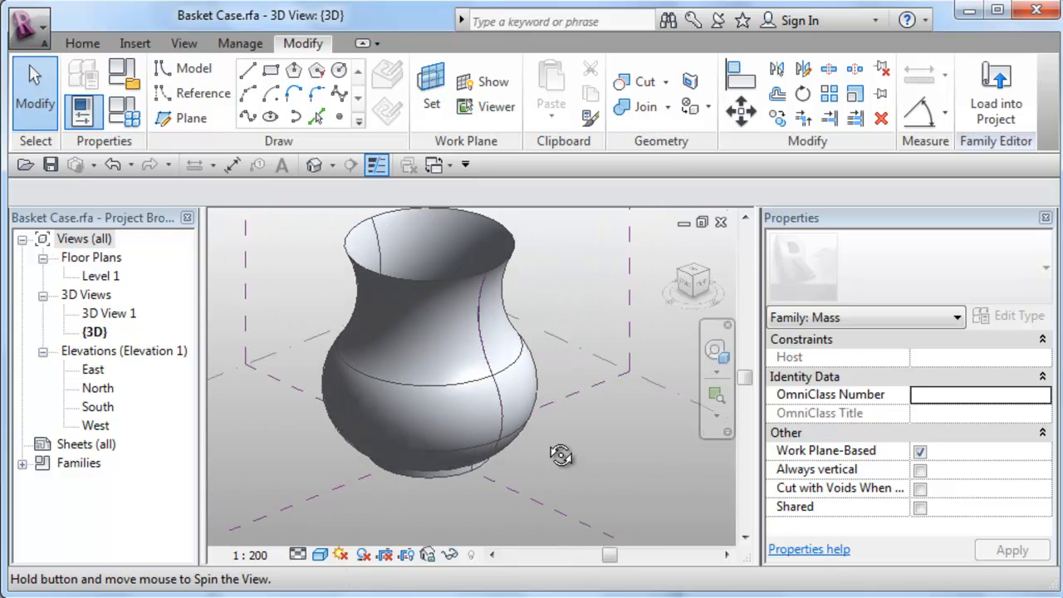
{"action": "mouse_move", "coordinate": [452, 472]}
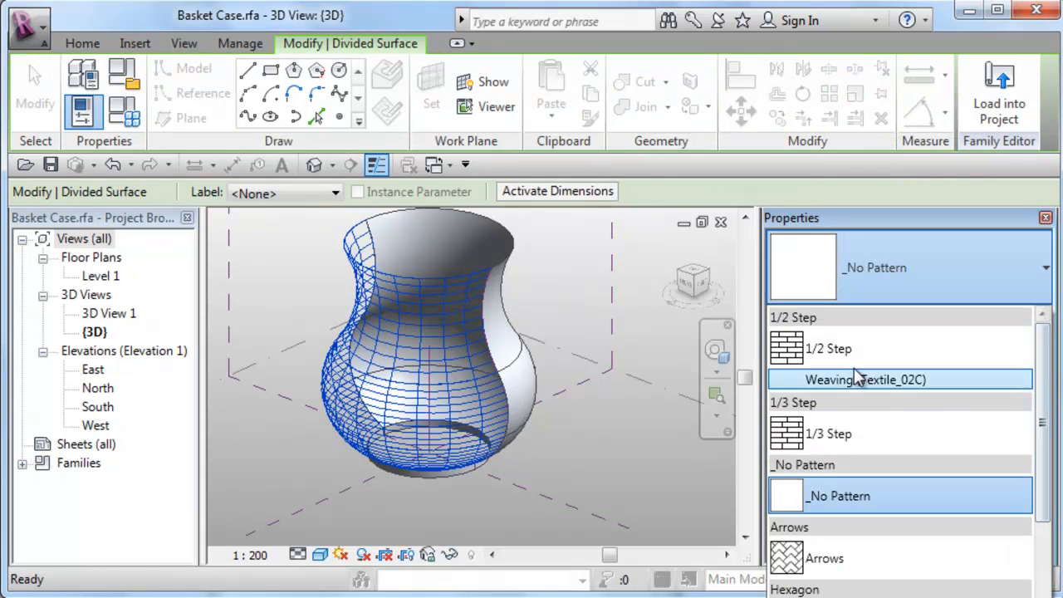
Step: Give the divided surfaces the 1/2 Step pattern and a Maximum Spacing U grid of 1500
{"action": "left_click", "coordinate": [843, 347]}
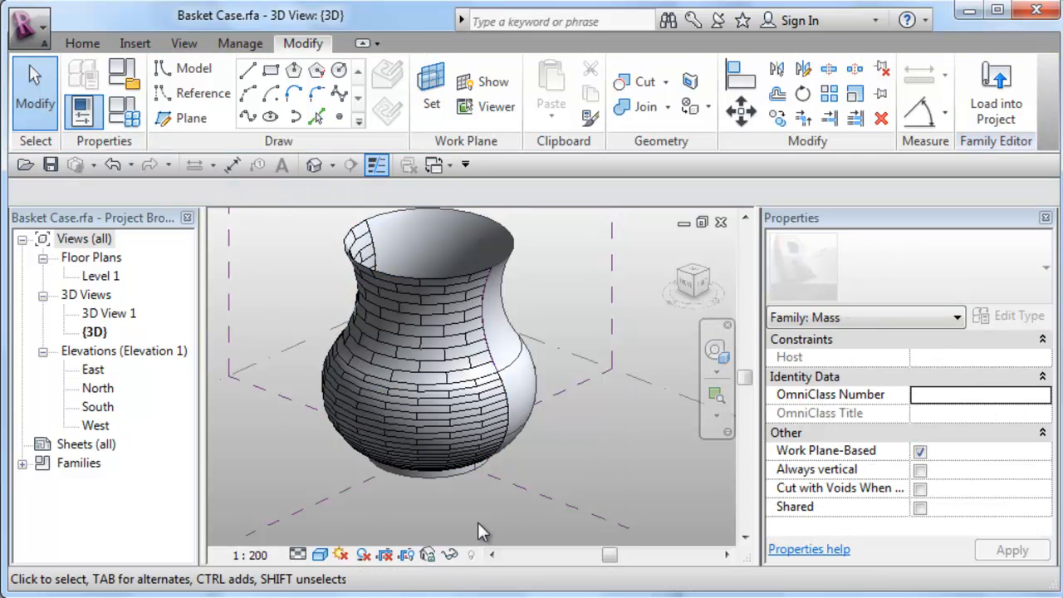
{"action": "left_click", "coordinate": [382, 319]}
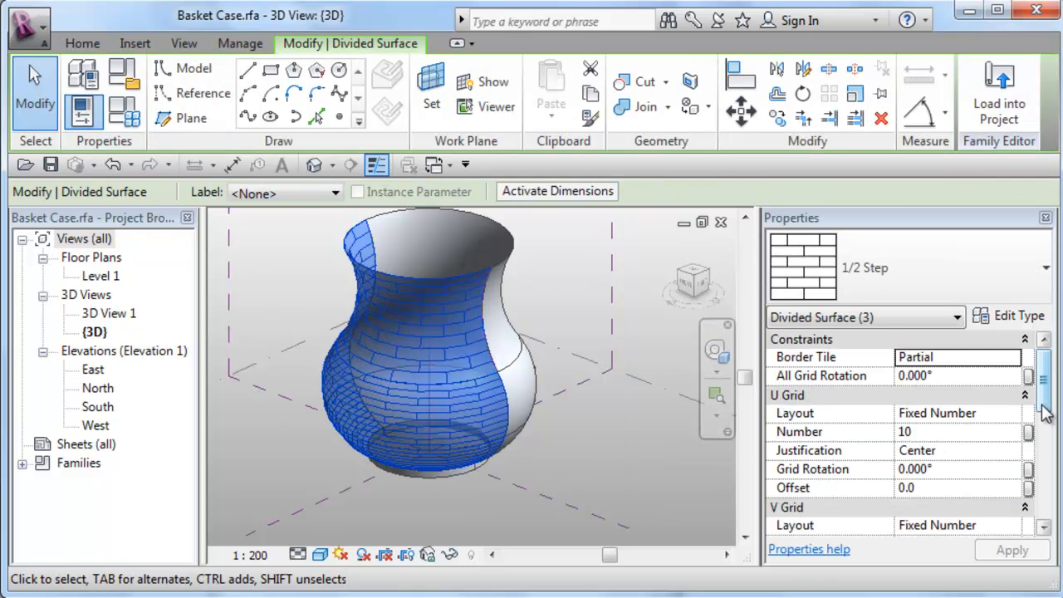
{"action": "left_click", "coordinate": [1021, 393]}
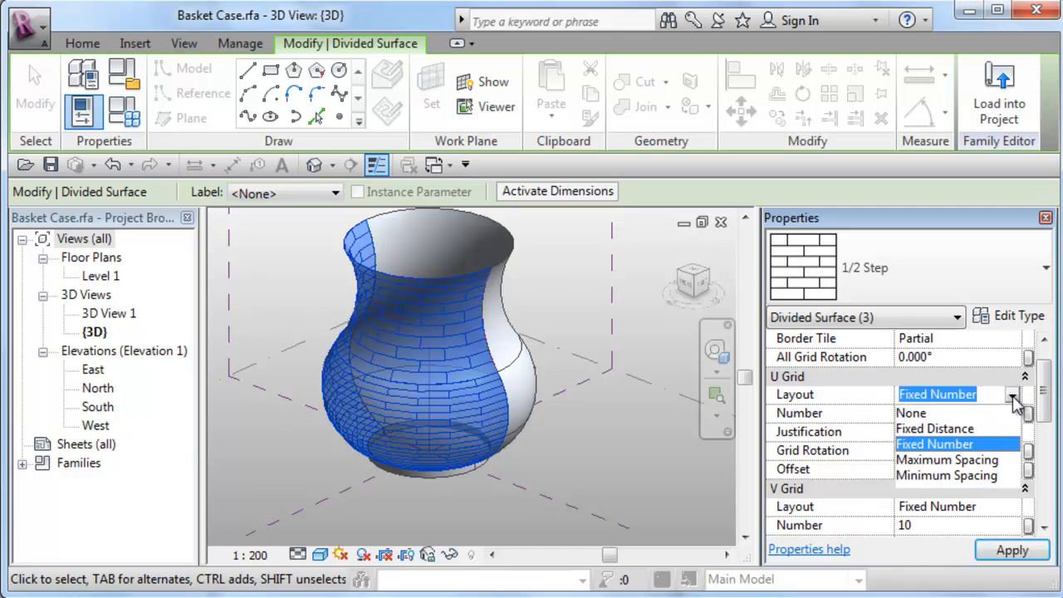
{"action": "left_click", "coordinate": [946, 458]}
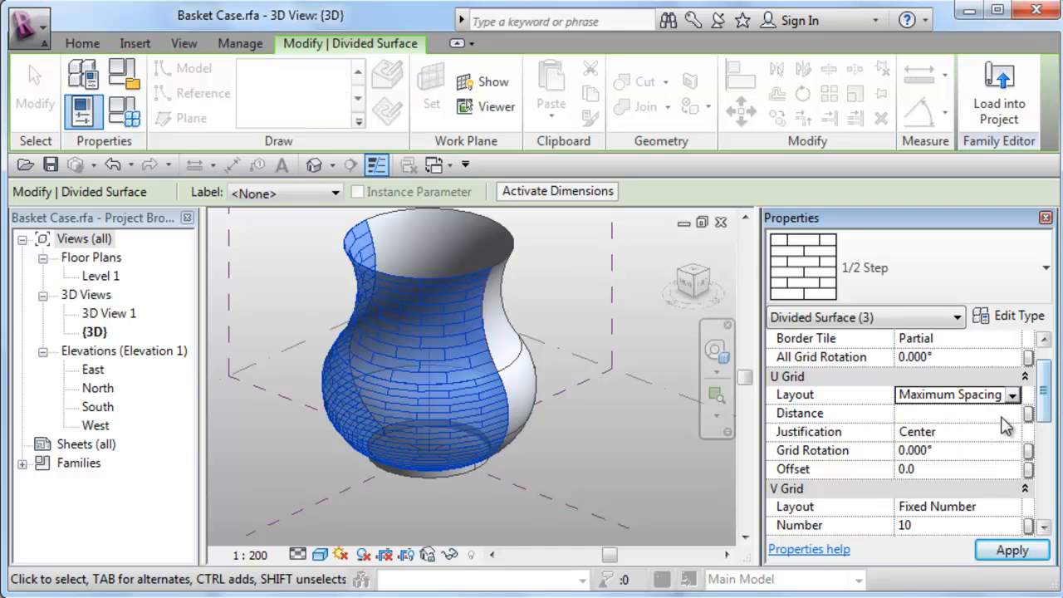
{"action": "type", "text": "1500.0"}
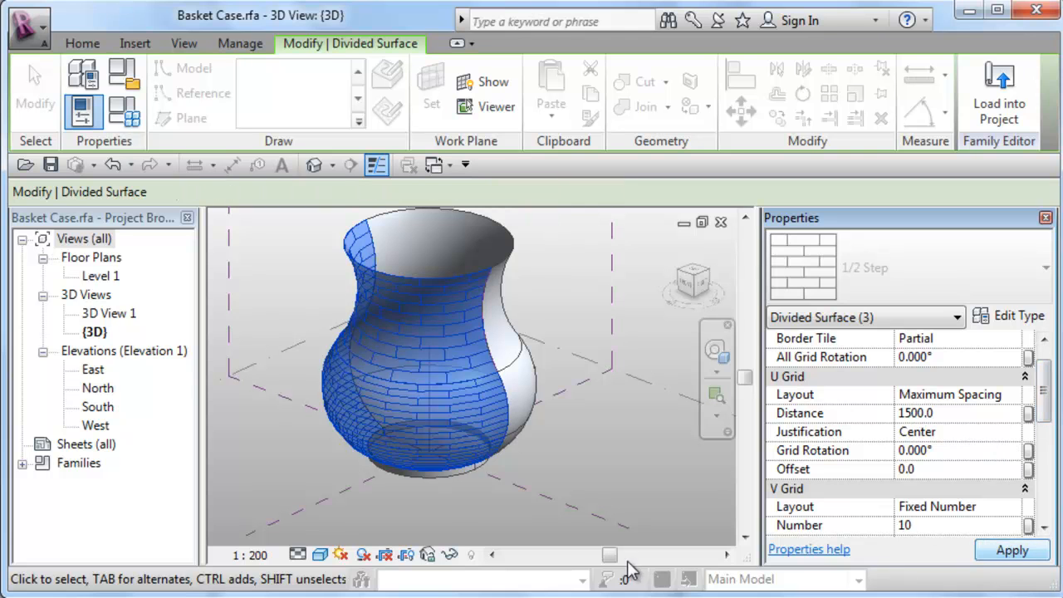
Step: Apply the 1500 U grid spacing and check it on the divided surfaces, including the bottom one
{"action": "left_click", "coordinate": [478, 529]}
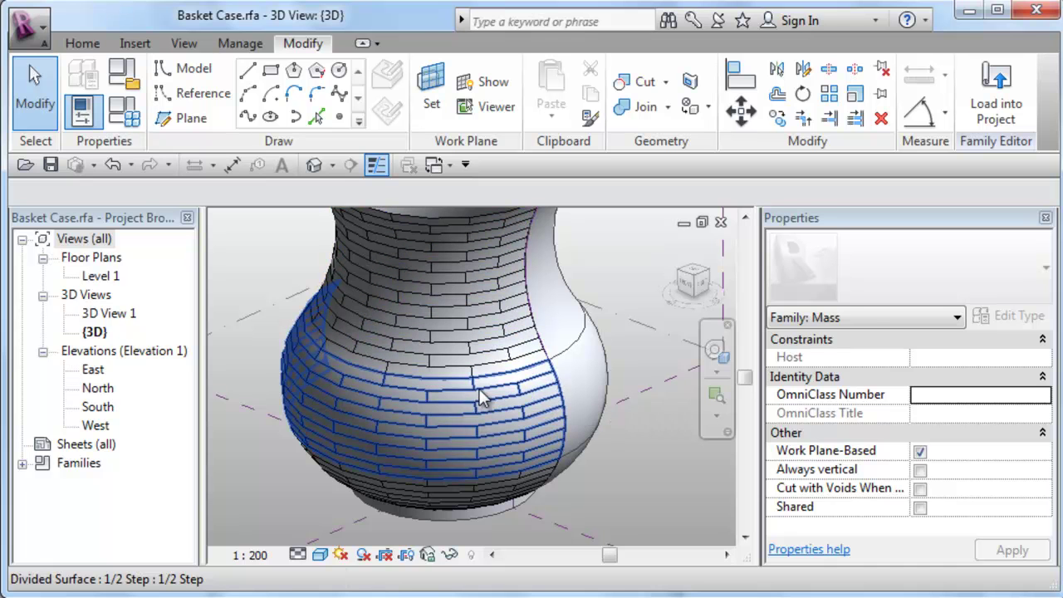
{"action": "left_click", "coordinate": [482, 395]}
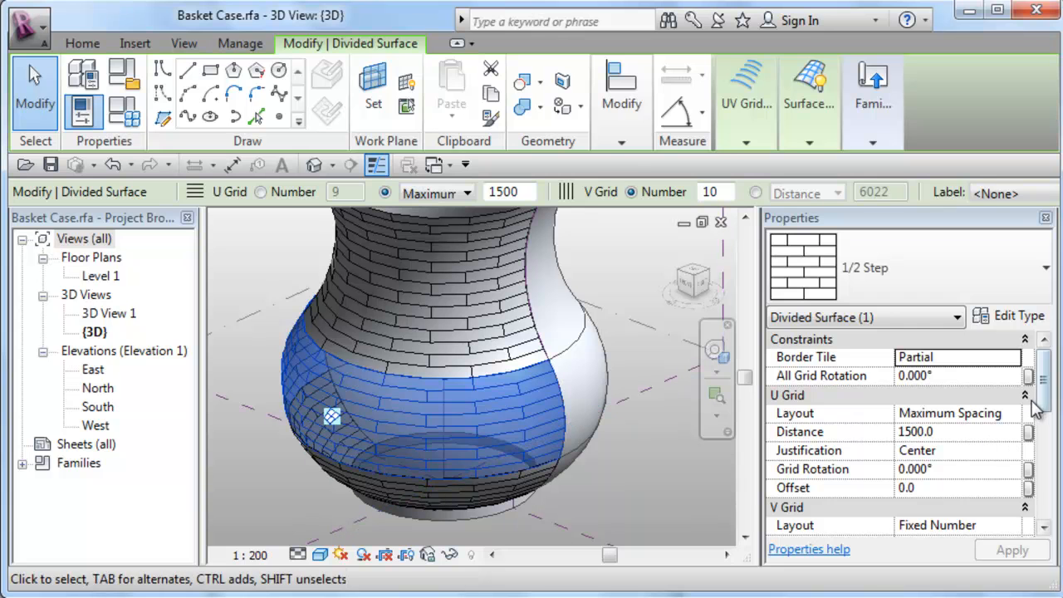
{"action": "scroll", "scroll_direction": "down", "scroll_amount": 3}
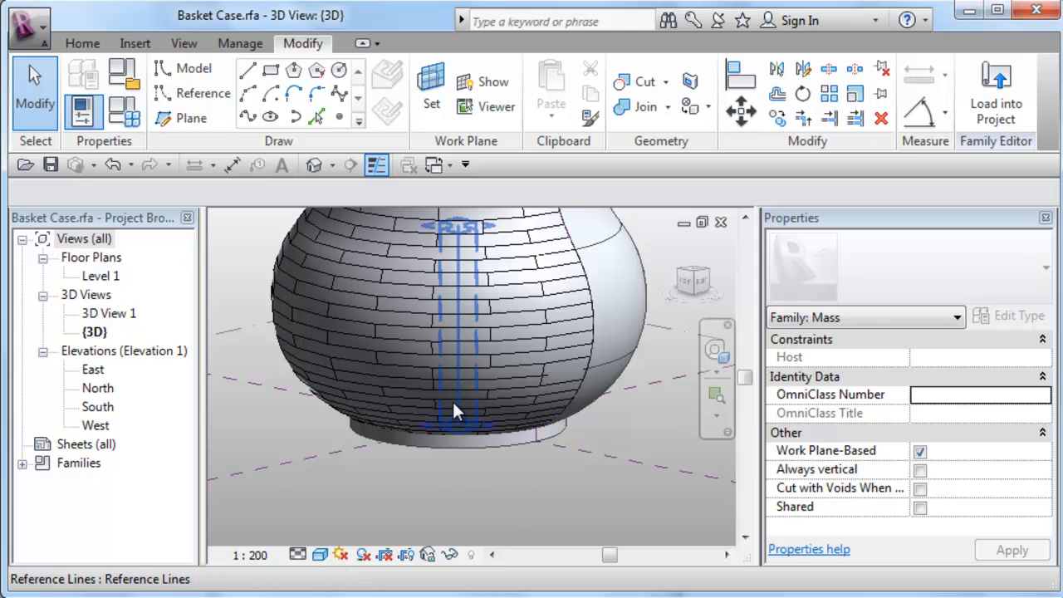
{"action": "left_click", "coordinate": [456, 413]}
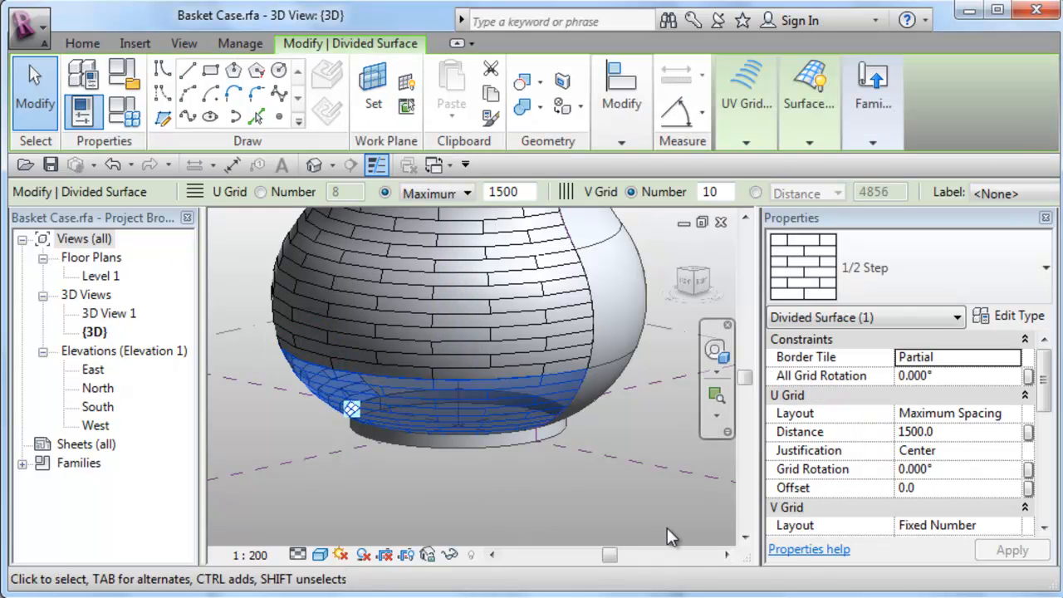
{"action": "scroll", "scroll_direction": "down", "scroll_amount": 3}
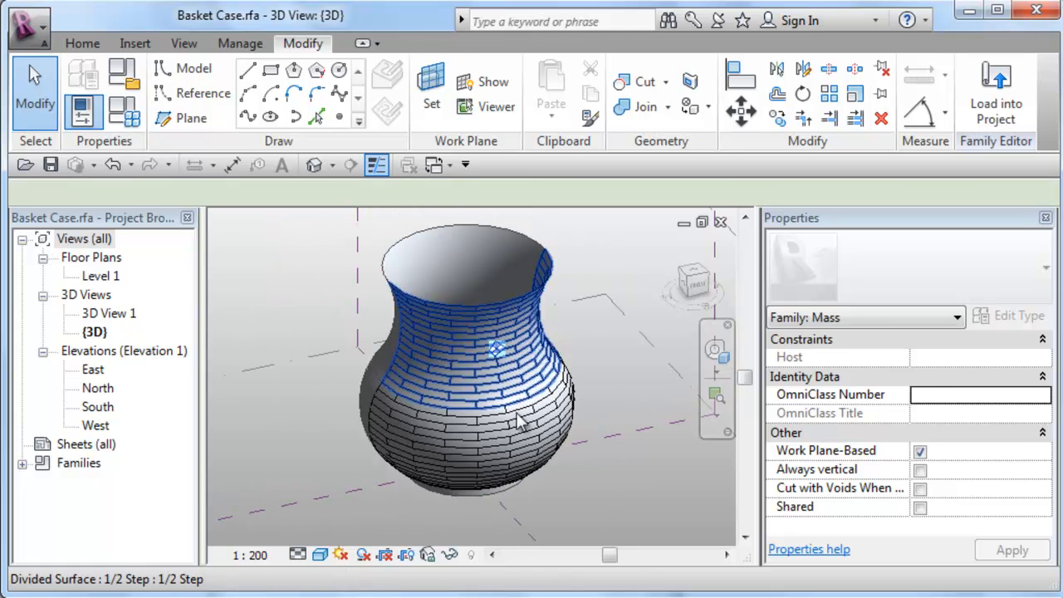
Step: Select two divided vase surfaces and assign them the Weaving (Textile_02C) panel pattern
{"action": "left_click", "coordinate": [515, 420]}
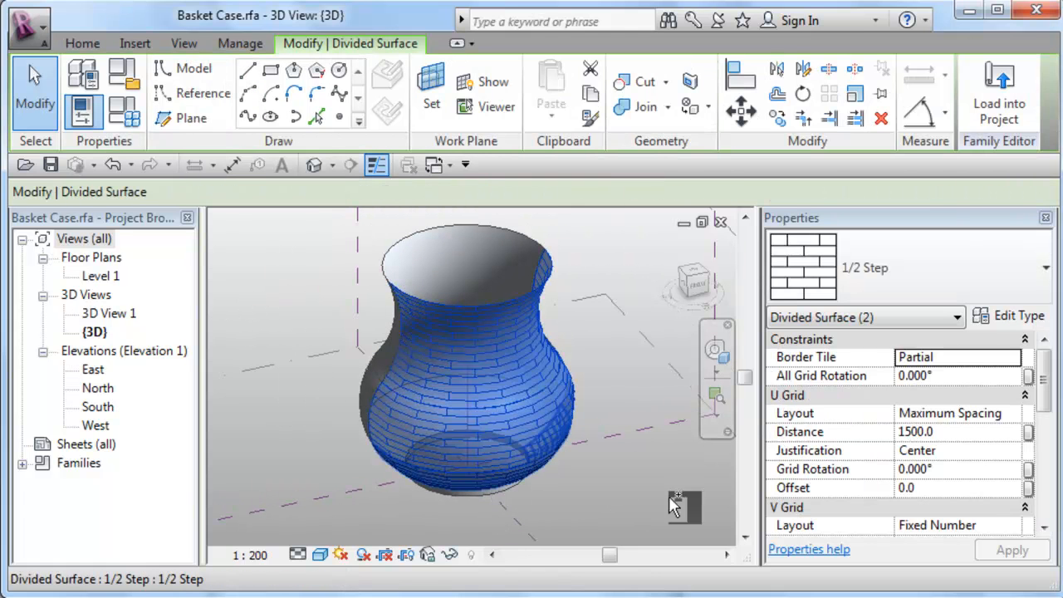
{"action": "left_click", "coordinate": [1045, 267]}
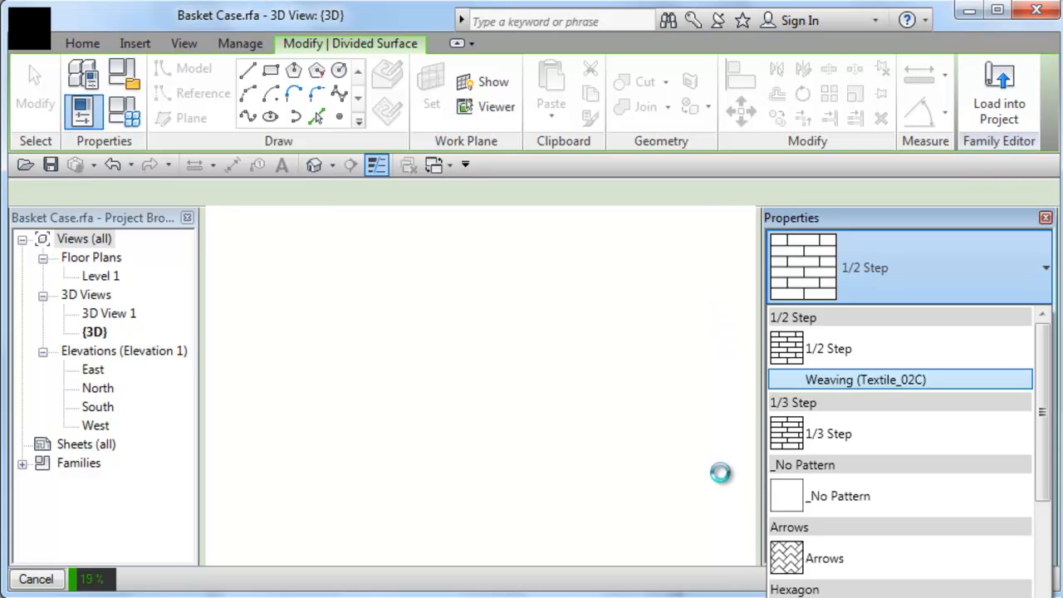
{"action": "left_click", "coordinate": [876, 379]}
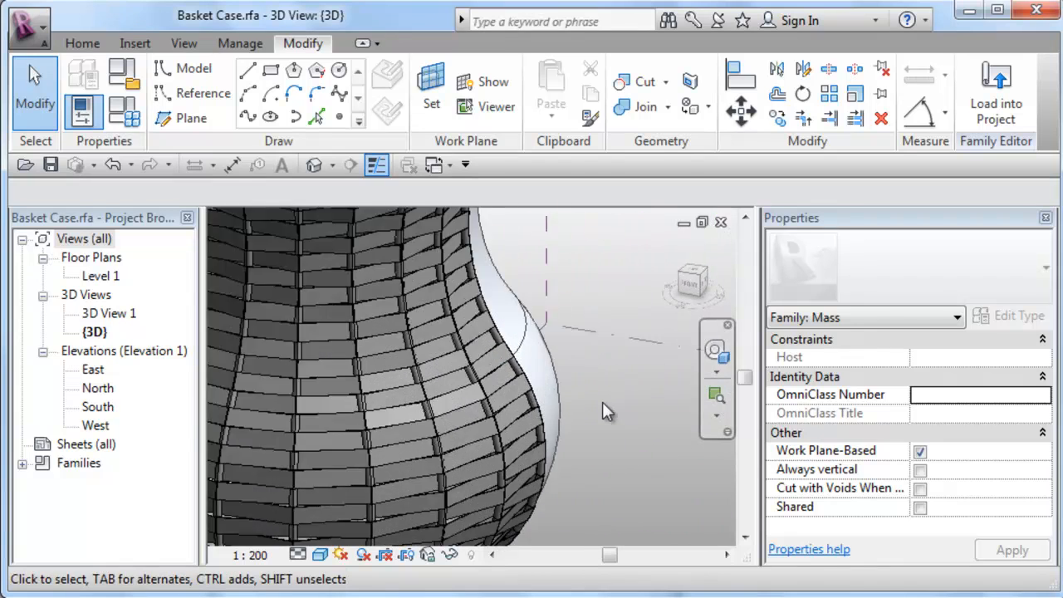
{"action": "left_click_drag", "start_coordinate": [607, 411], "coordinate": [573, 494]}
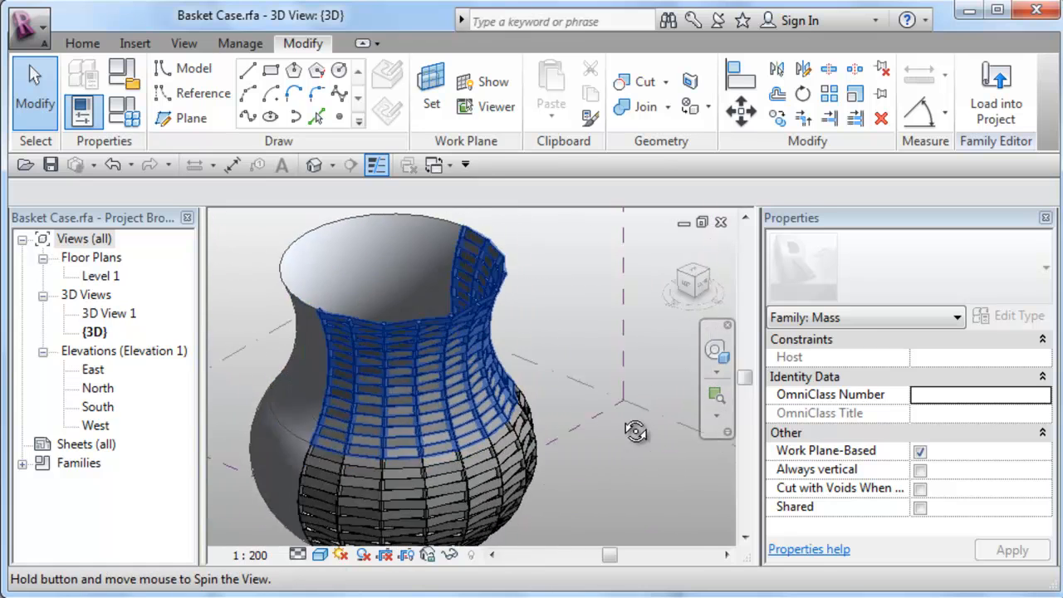
{"action": "left_click_drag", "start_coordinate": [636, 430], "coordinate": [583, 371]}
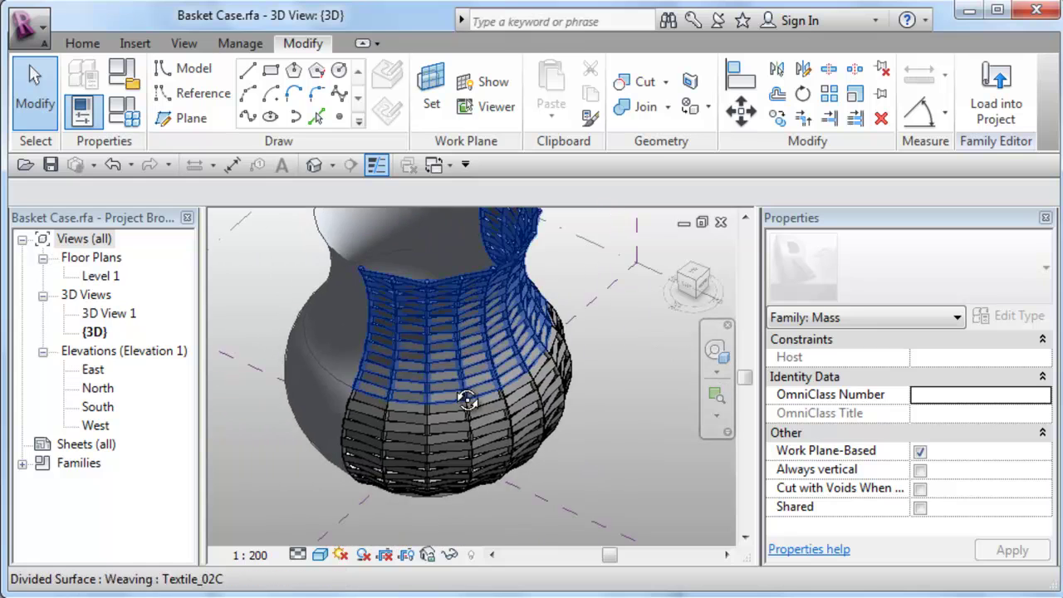
{"action": "left_click_drag", "start_coordinate": [468, 398], "coordinate": [489, 436]}
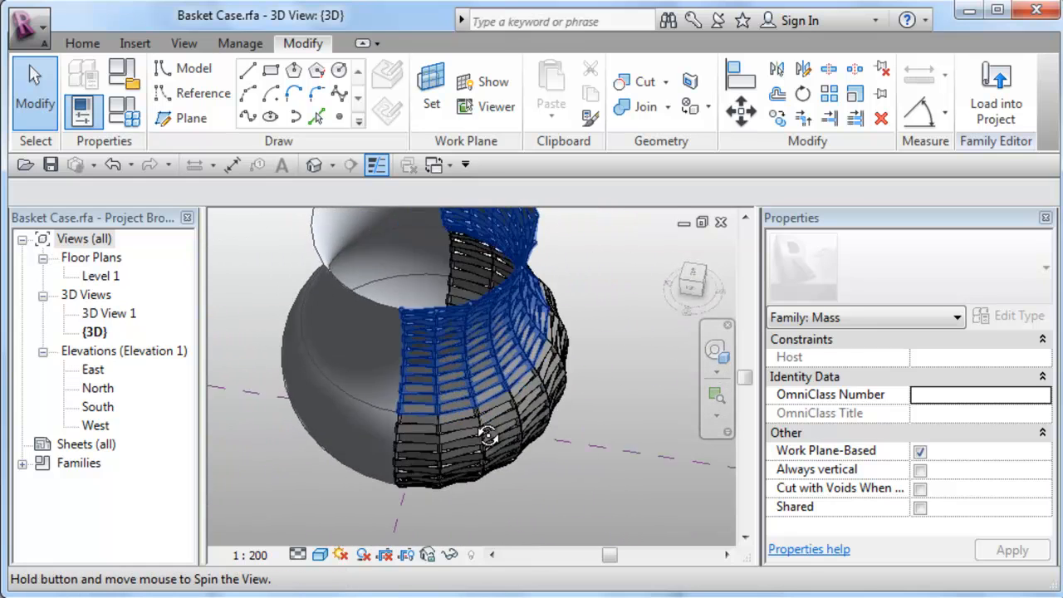
{"action": "left_click_drag", "start_coordinate": [489, 436], "coordinate": [330, 349]}
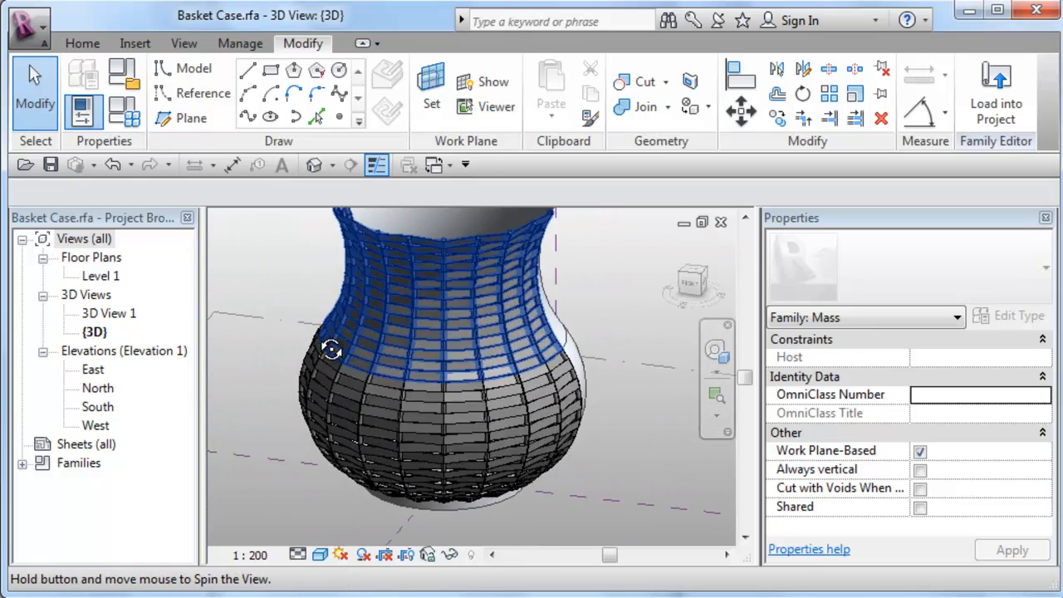